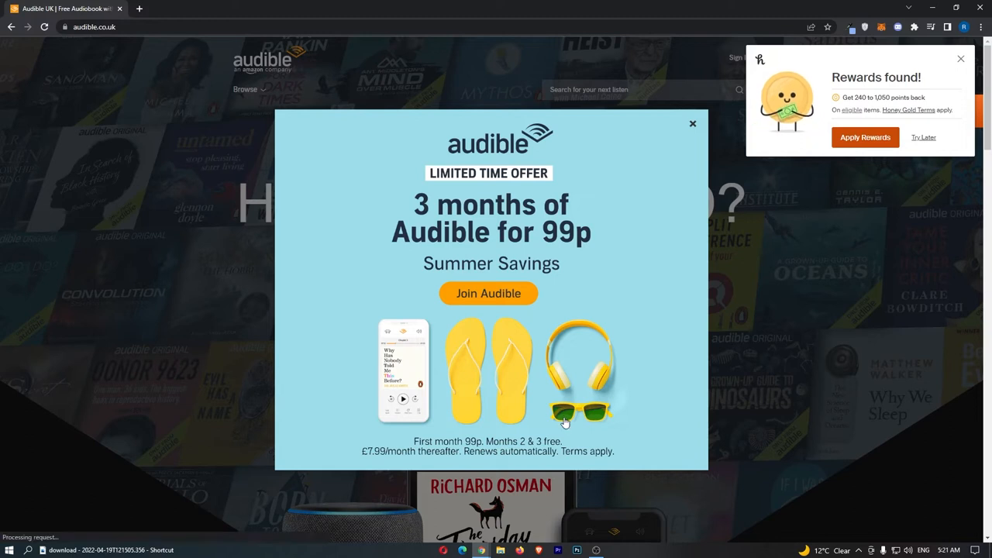
Dismiss the '3 months of Audible for 99p' pop-up on the Audible UK homepage.
{"action": "left_click", "coordinate": [692, 124]}
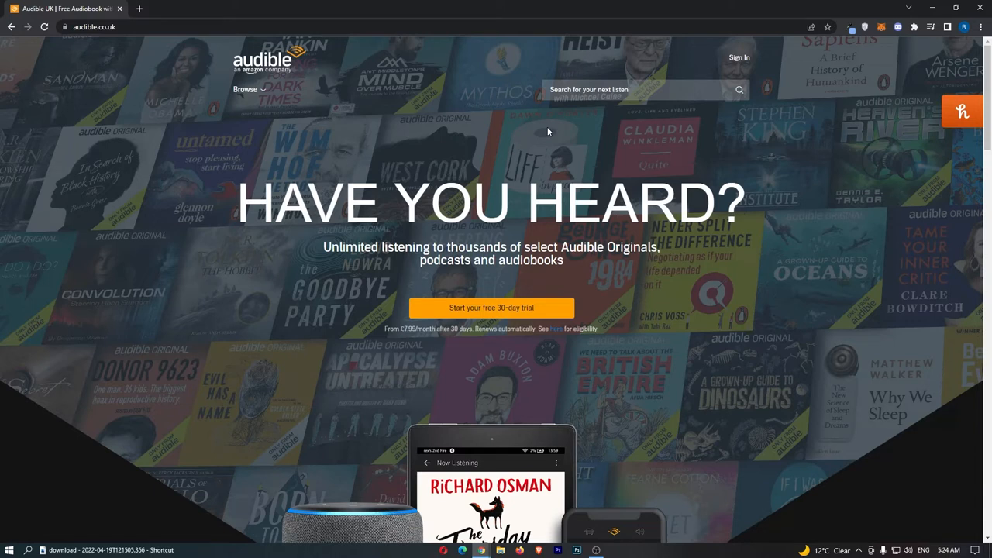
Sign in through the free-trial link with Amazon and confirm Non-Member status.
{"action": "left_click", "coordinate": [492, 308]}
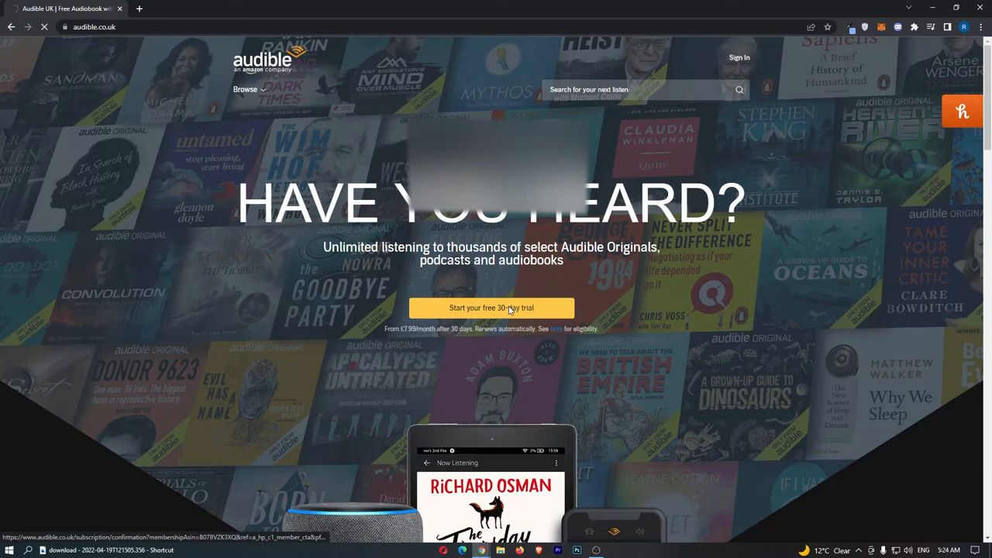
{"action": "left_click", "coordinate": [492, 308]}
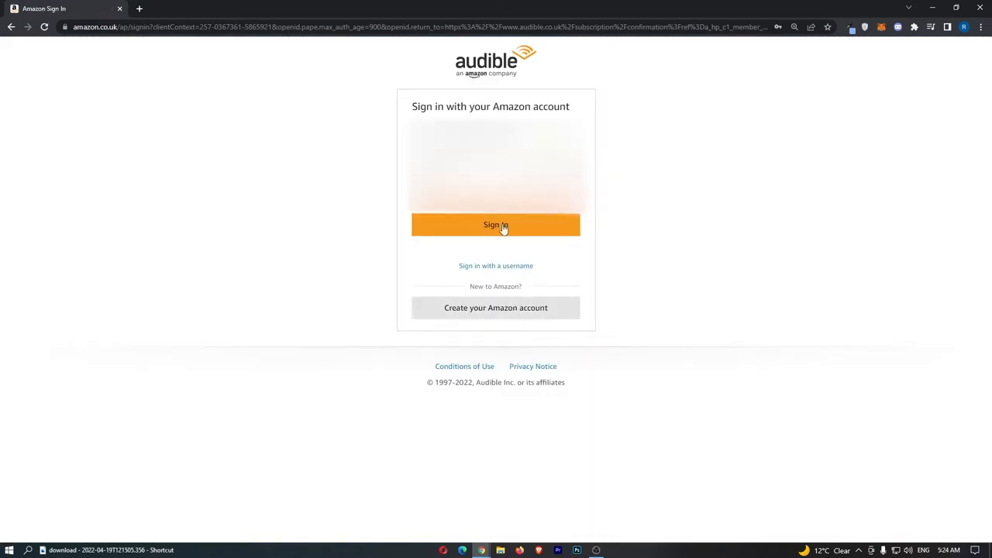
{"action": "left_click", "coordinate": [496, 225]}
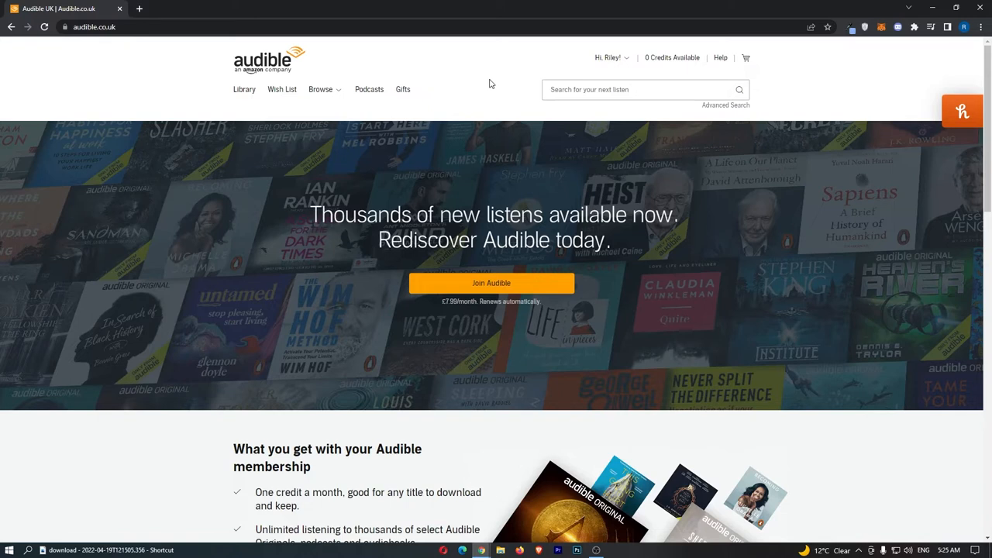
{"action": "mouse_move", "coordinate": [294, 88]}
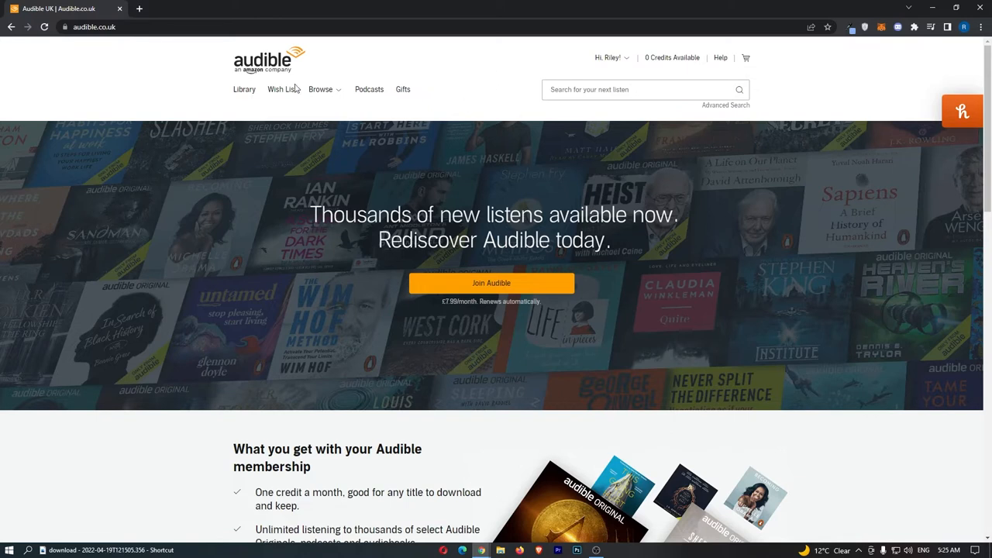
{"action": "mouse_move", "coordinate": [635, 255]}
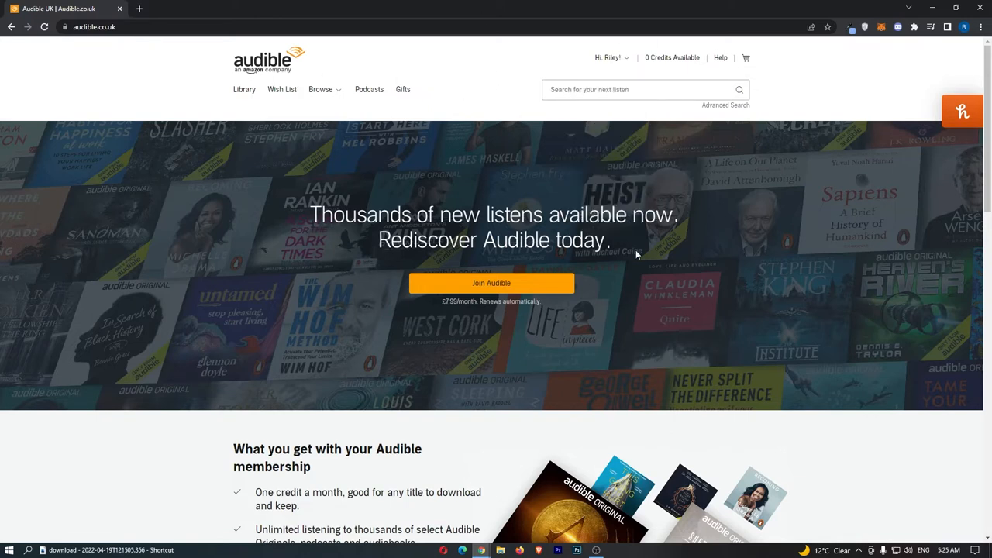
{"action": "left_click", "coordinate": [609, 57]}
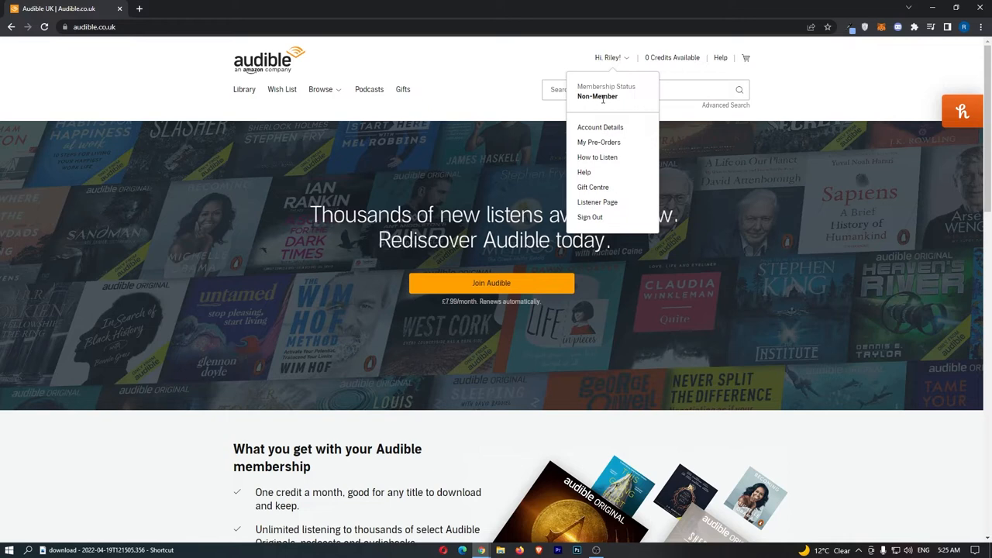
{"action": "left_click", "coordinate": [490, 114]}
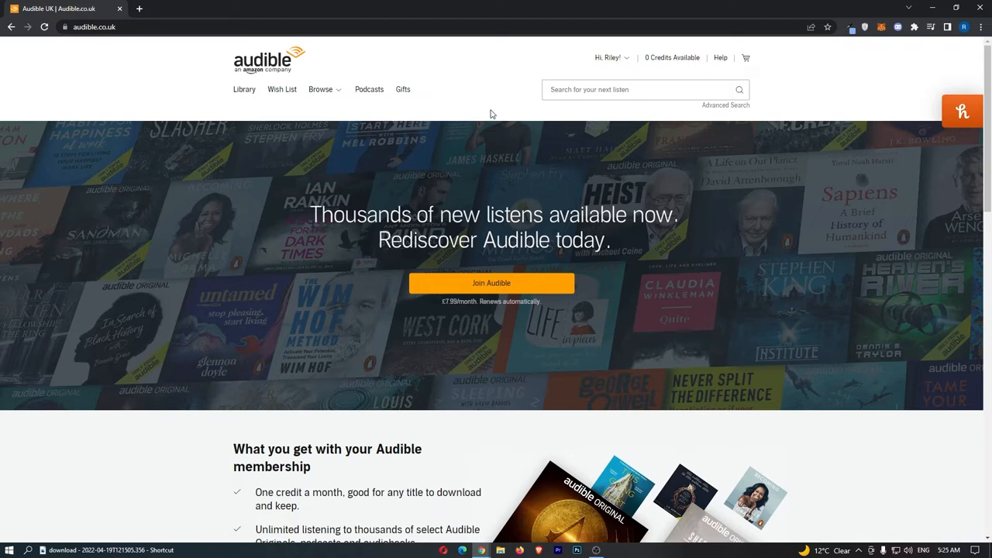
{"action": "mouse_move", "coordinate": [491, 78]}
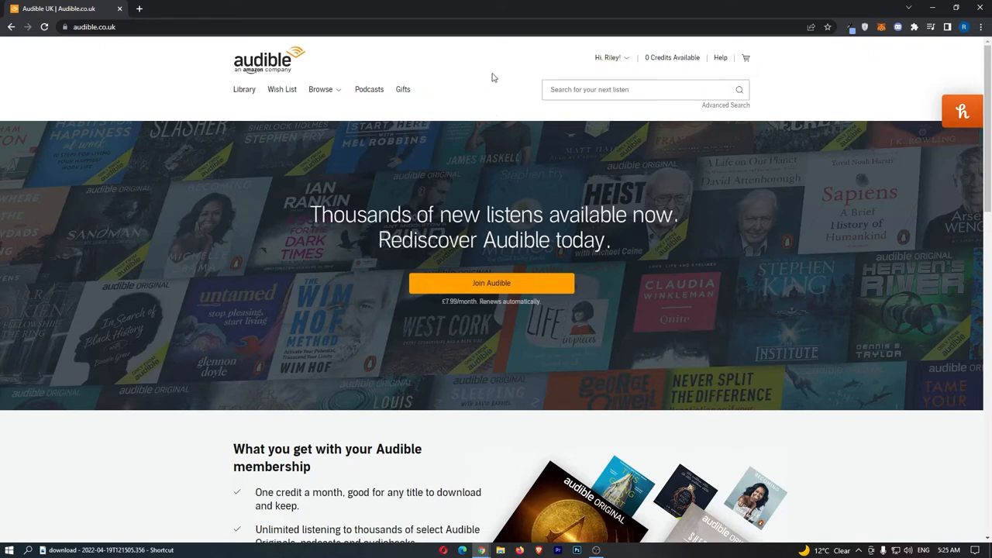
Open the footer's Affiliates page and highlight the paragraph about joining on Awin.com.
{"action": "scroll", "scroll_direction": "down", "scroll_amount": 3}
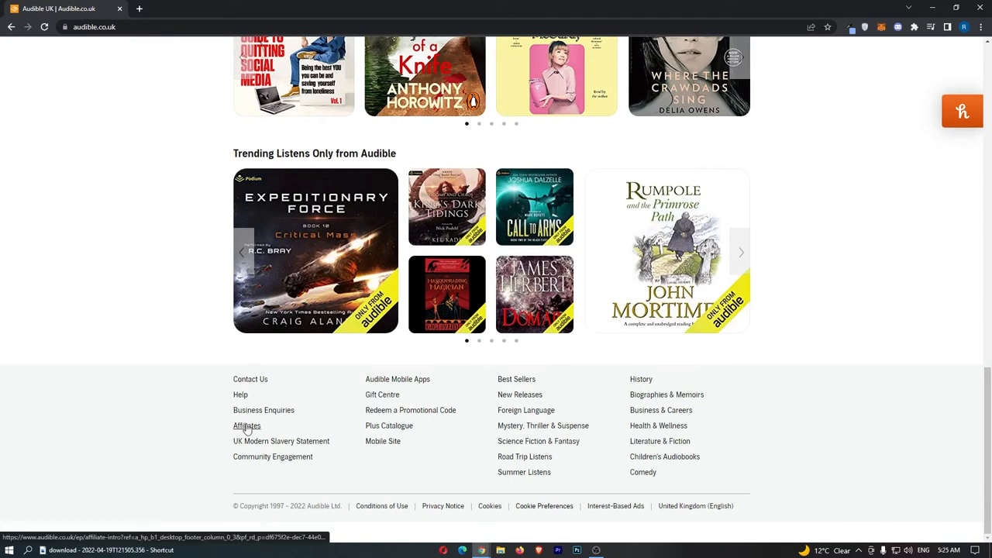
{"action": "left_click", "coordinate": [246, 425]}
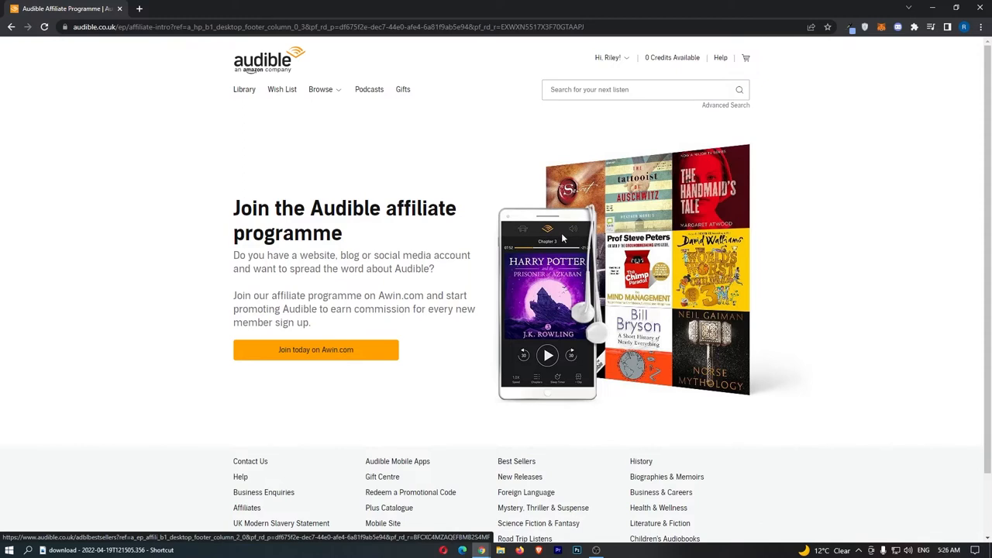
{"action": "mouse_move", "coordinate": [234, 295]}
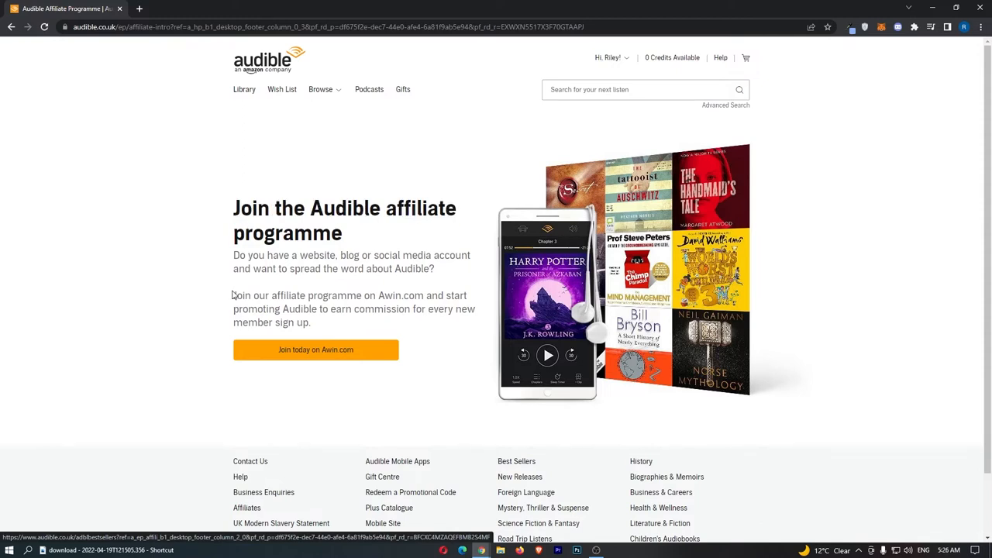
{"action": "left_click_drag", "start_coordinate": [233, 295], "coordinate": [426, 296]}
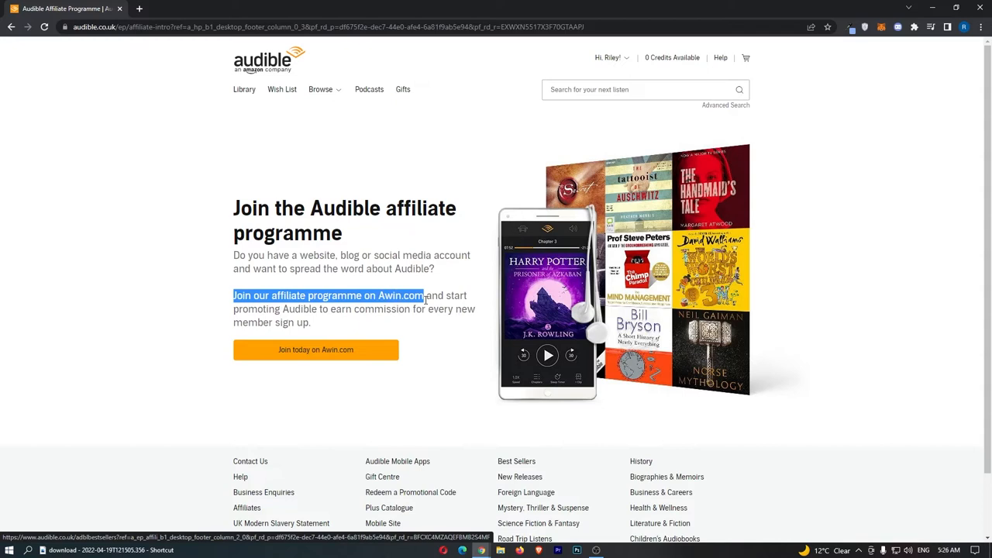
{"action": "left_click_drag", "start_coordinate": [425, 295], "coordinate": [335, 308]}
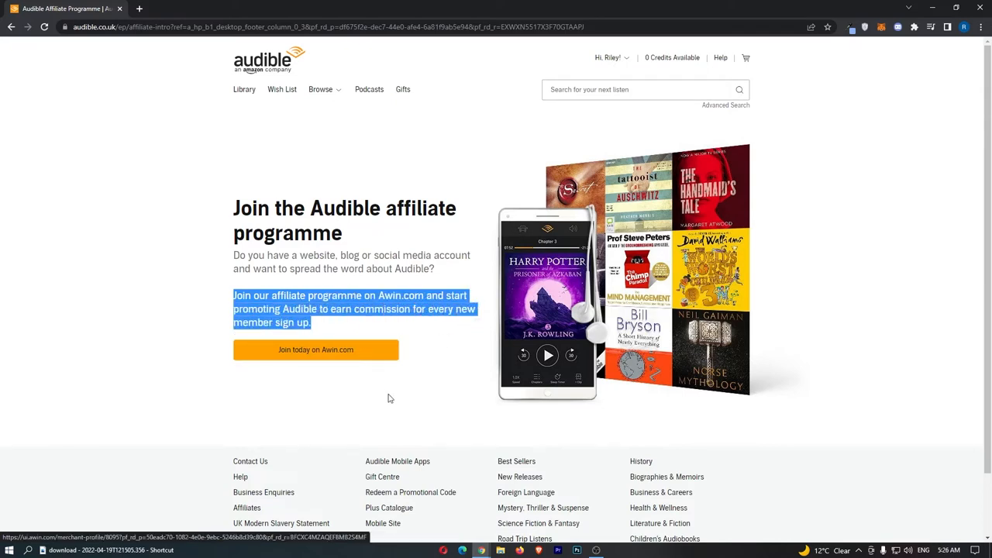
Open Audible's Awin profile and highlight the £4 trial and £7 membership commissions.
{"action": "left_click", "coordinate": [315, 350]}
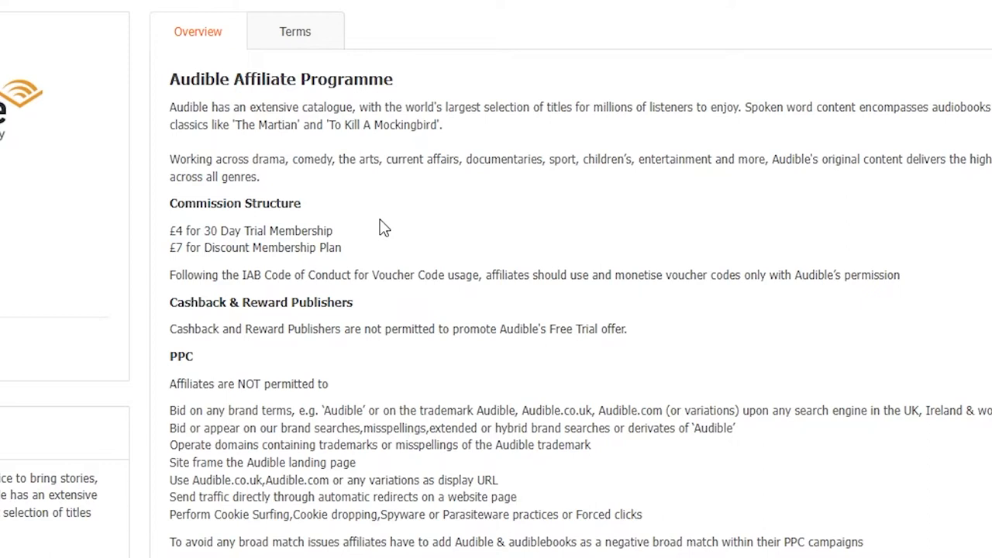
{"action": "double_click", "coordinate": [252, 231]}
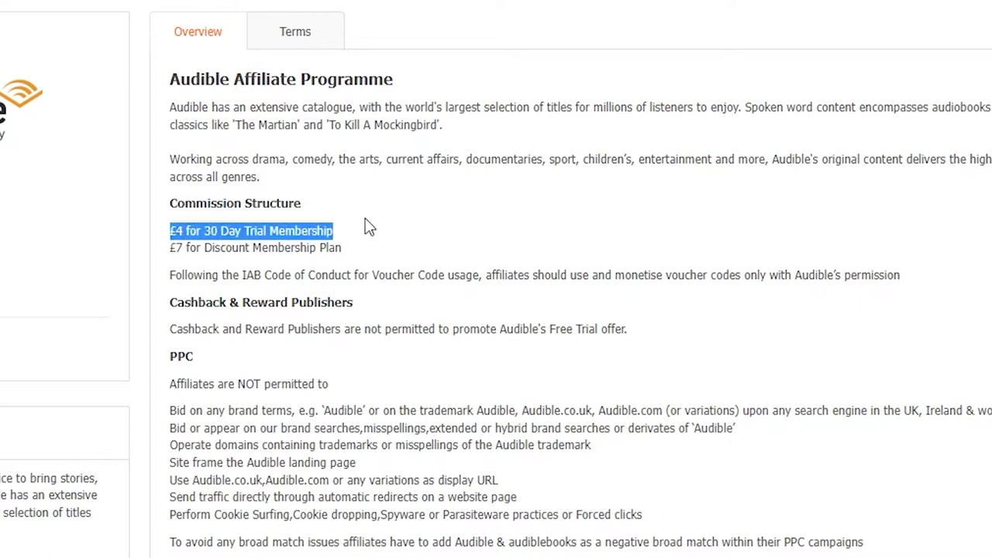
{"action": "left_click", "coordinate": [221, 241]}
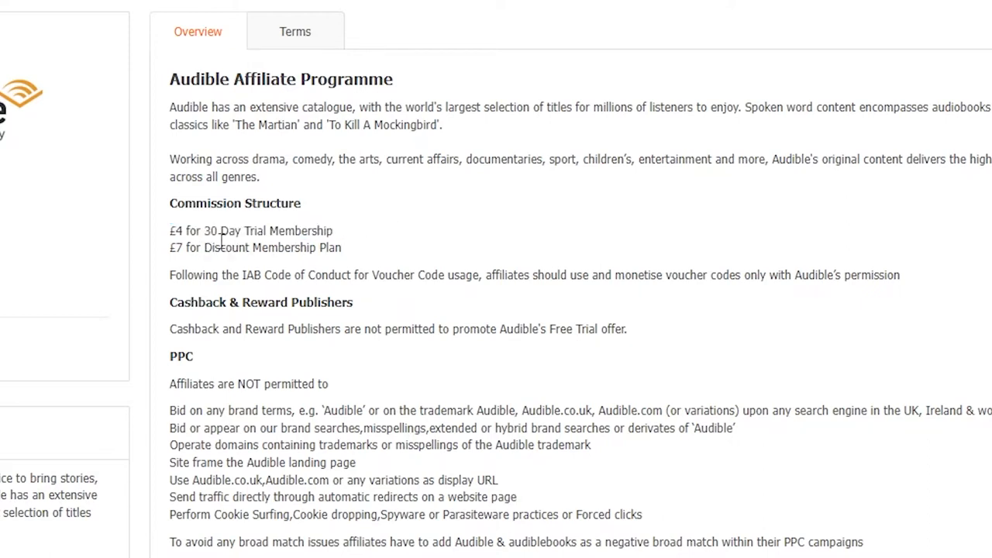
{"action": "left_click_drag", "start_coordinate": [170, 247], "coordinate": [289, 248]}
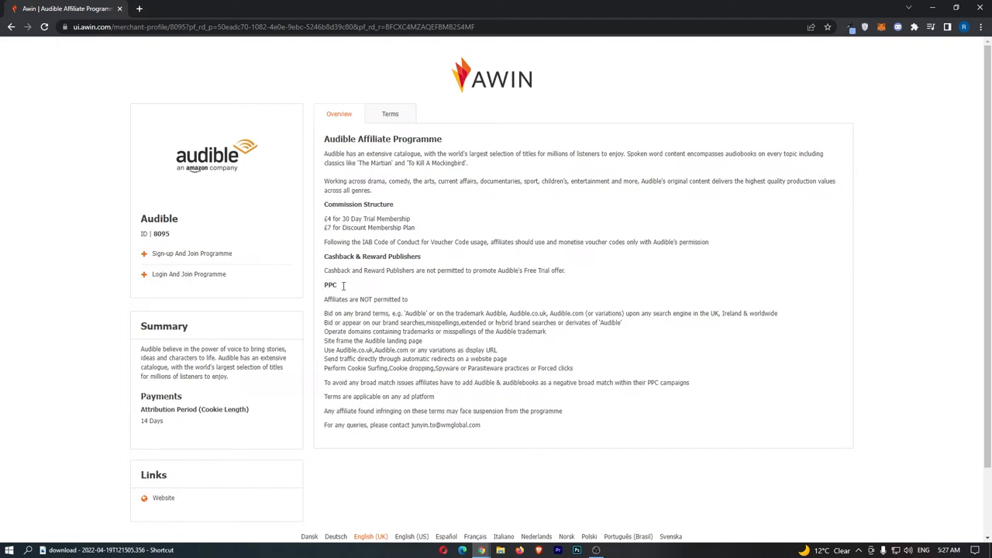
{"action": "mouse_move", "coordinate": [305, 295]}
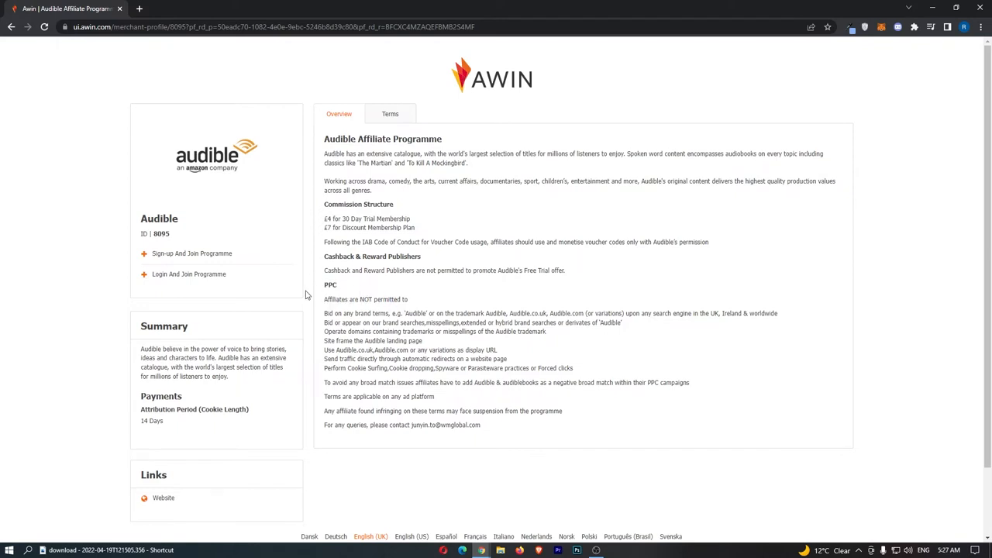
{"action": "double_click", "coordinate": [330, 285]}
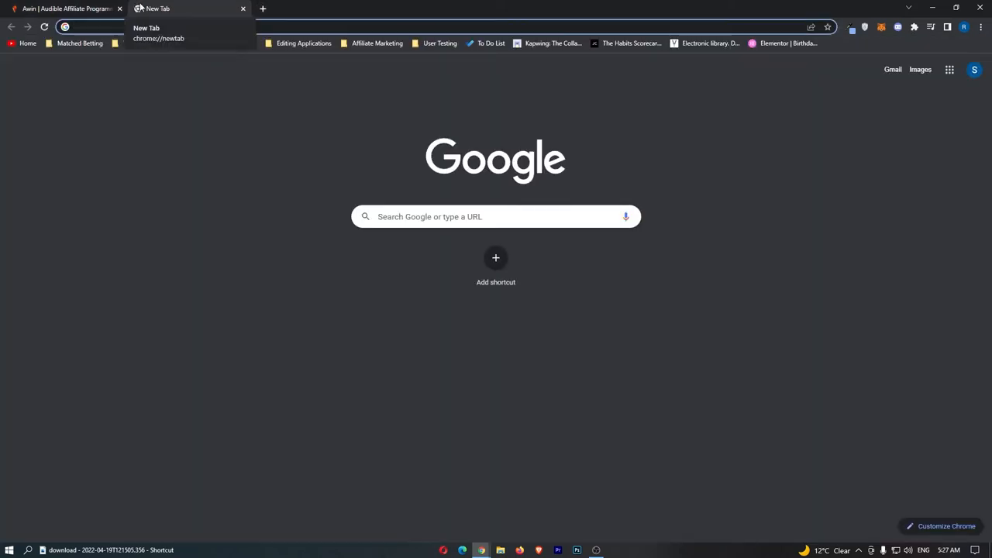
{"action": "type", "text": "audible"}
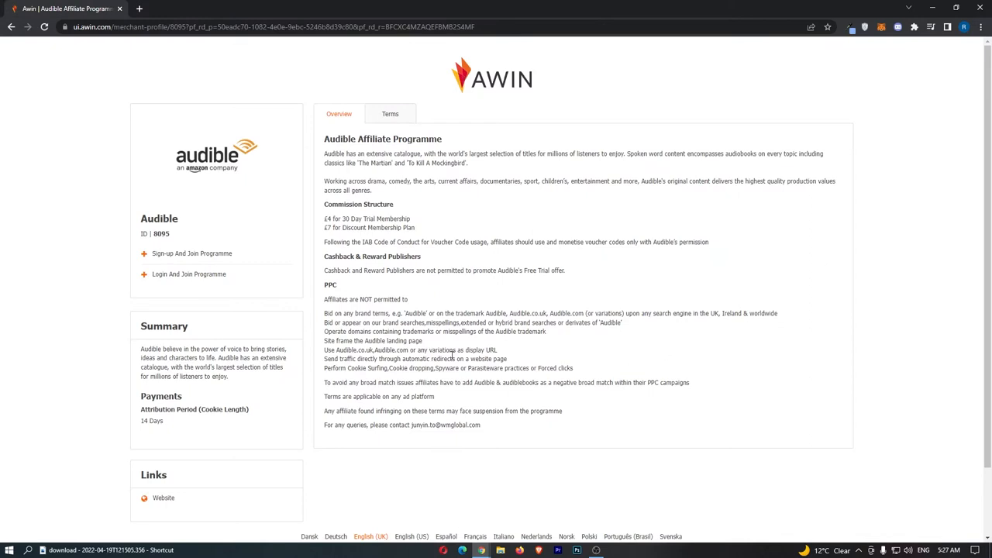
{"action": "mouse_move", "coordinate": [192, 253]}
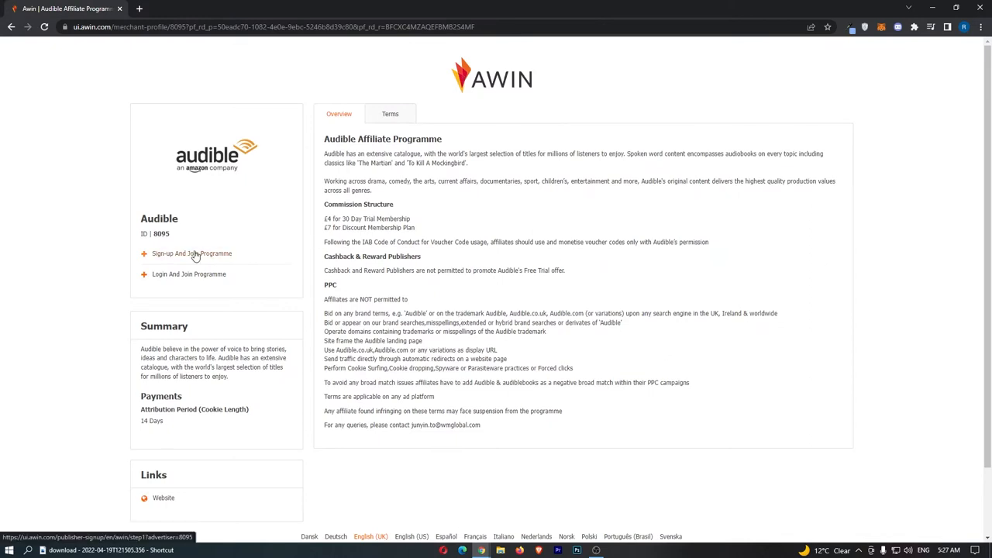
{"action": "mouse_move", "coordinate": [202, 259]}
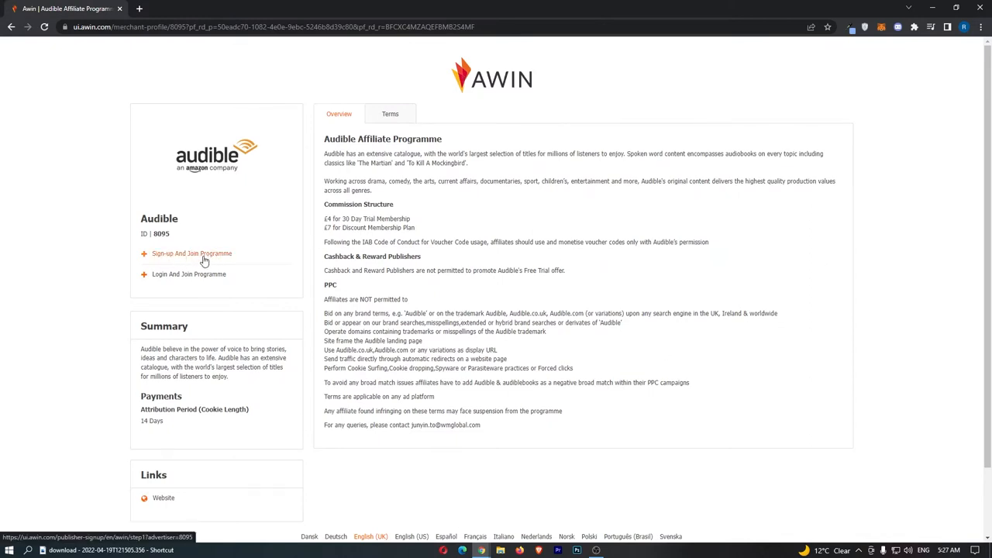
Start the Awin sign-up for the Audible programme and begin filling in Account Setup.
{"action": "left_click", "coordinate": [191, 254]}
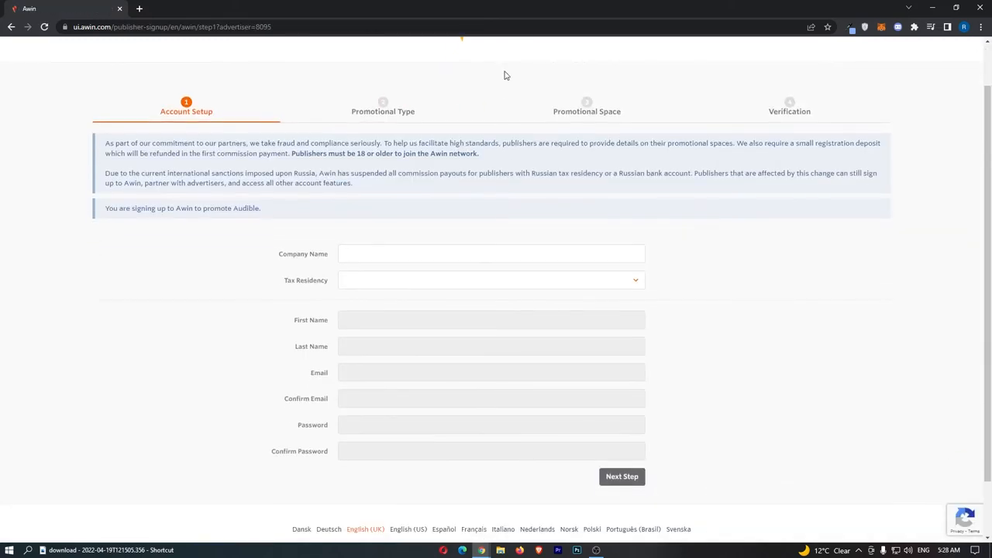
{"action": "mouse_move", "coordinate": [492, 85]}
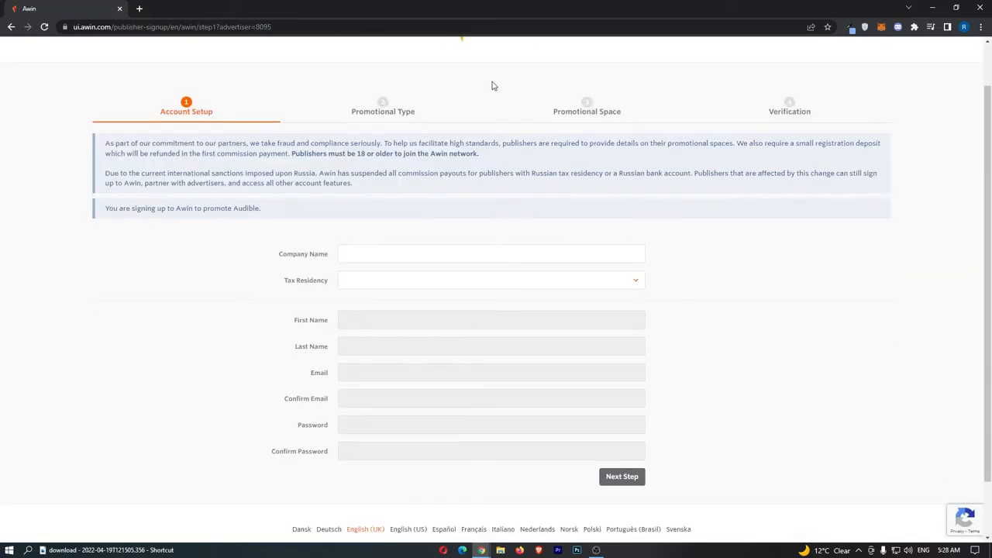
{"action": "mouse_move", "coordinate": [307, 304]}
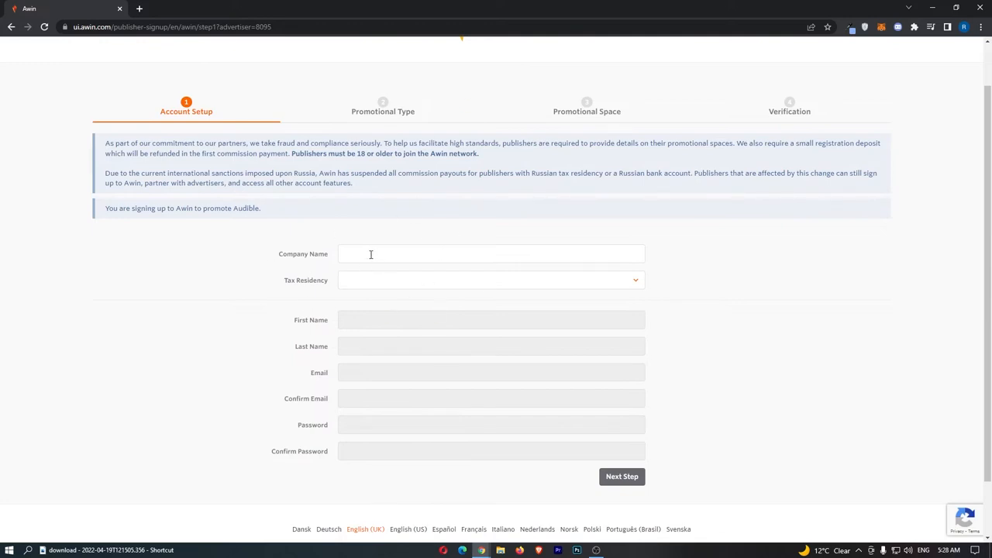
{"action": "left_click", "coordinate": [622, 476]}
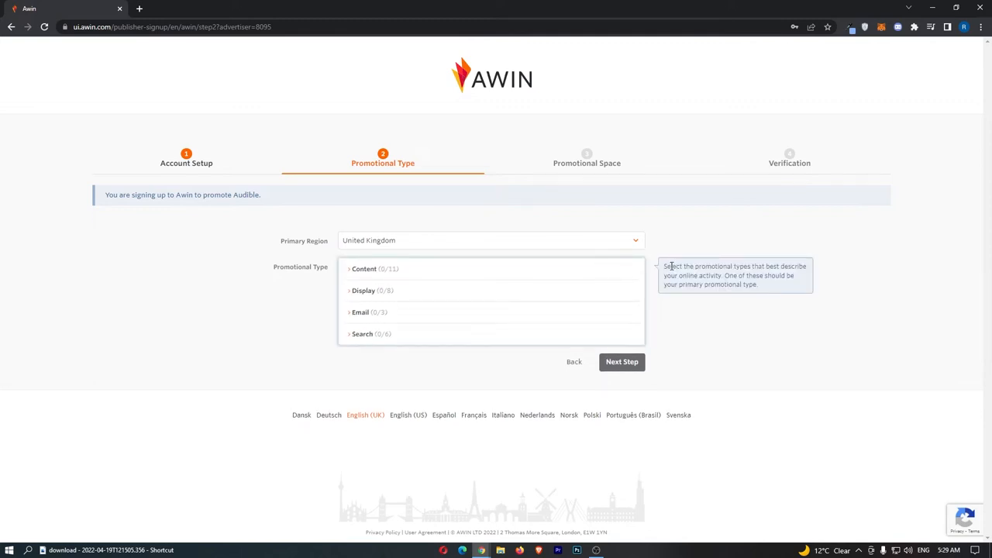
{"action": "mouse_move", "coordinate": [727, 285]}
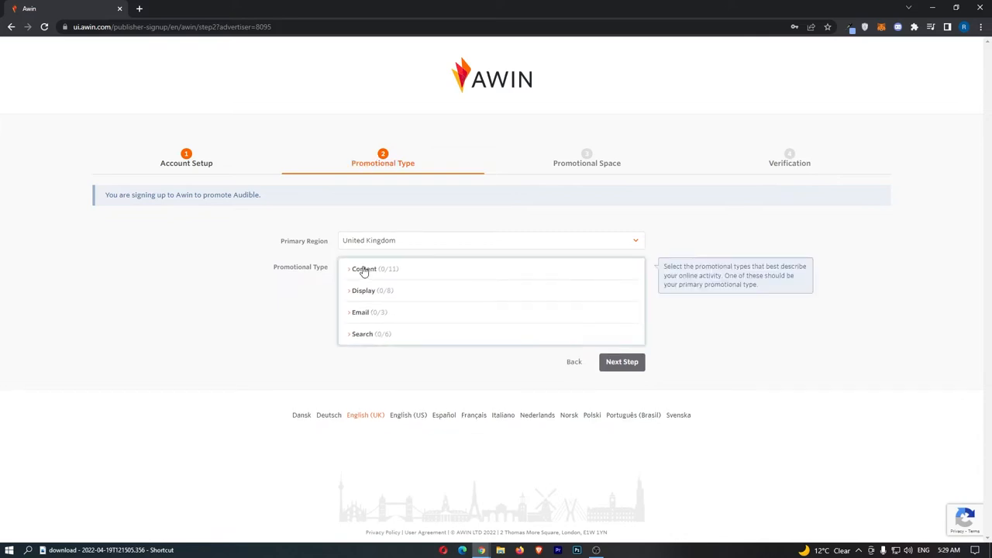
Tick Content Creators & Influencers under Content and set it as primary promotional type.
{"action": "left_click", "coordinate": [365, 268]}
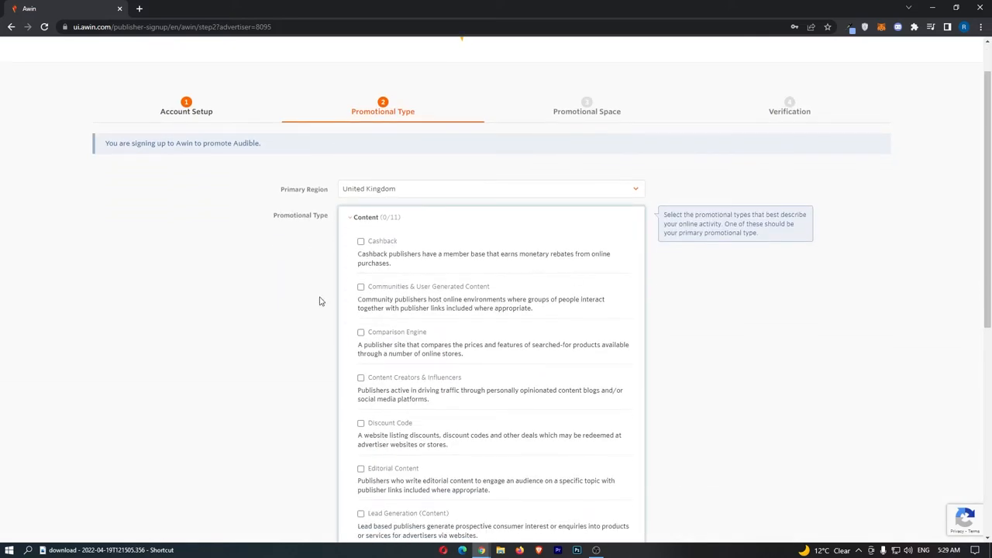
{"action": "scroll", "scroll_direction": "down", "scroll_amount": 3}
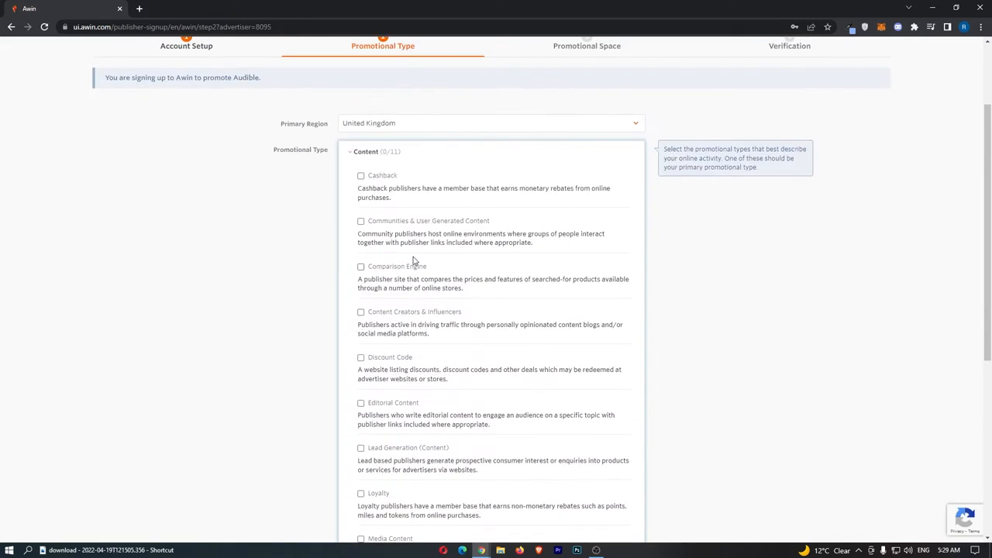
{"action": "left_click", "coordinate": [361, 311]}
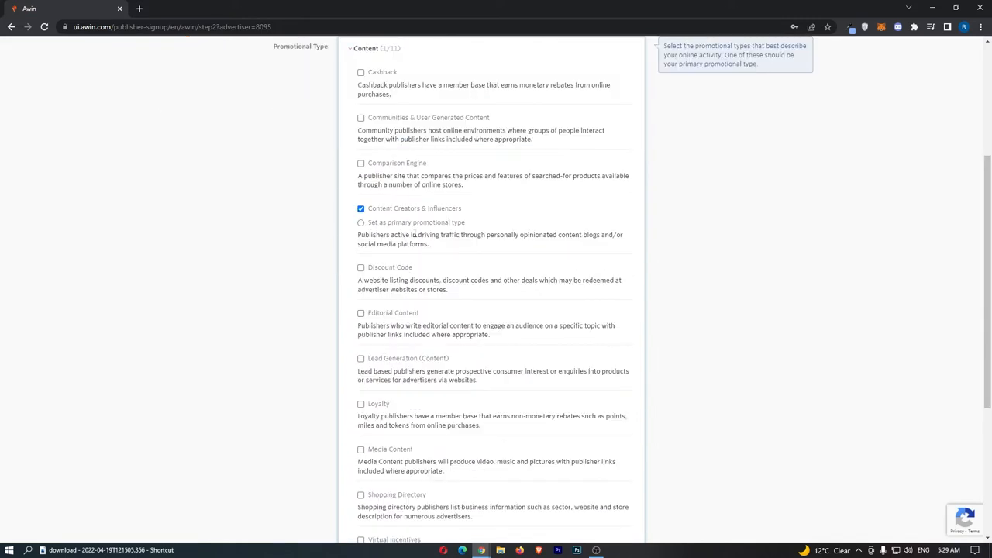
{"action": "left_click", "coordinate": [361, 223]}
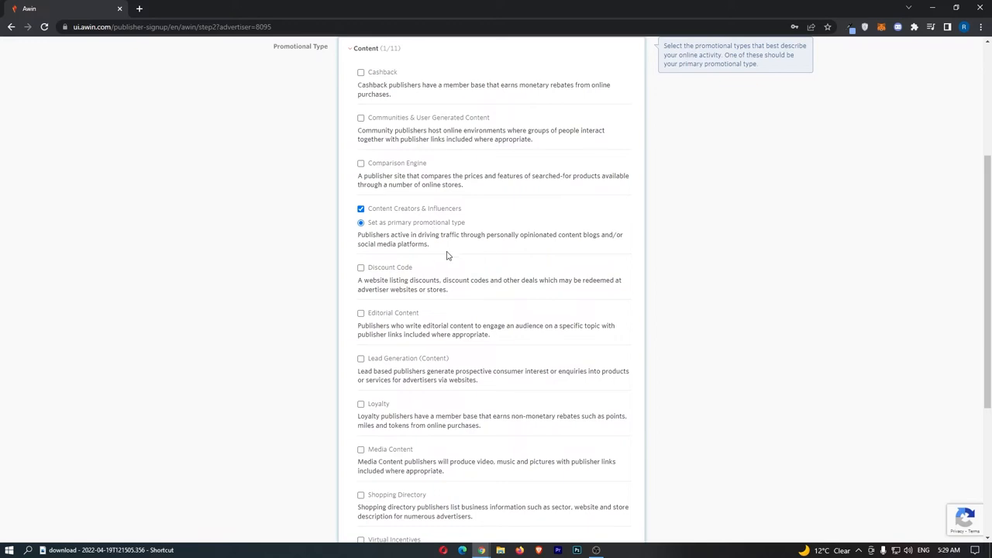
{"action": "mouse_move", "coordinate": [350, 213]}
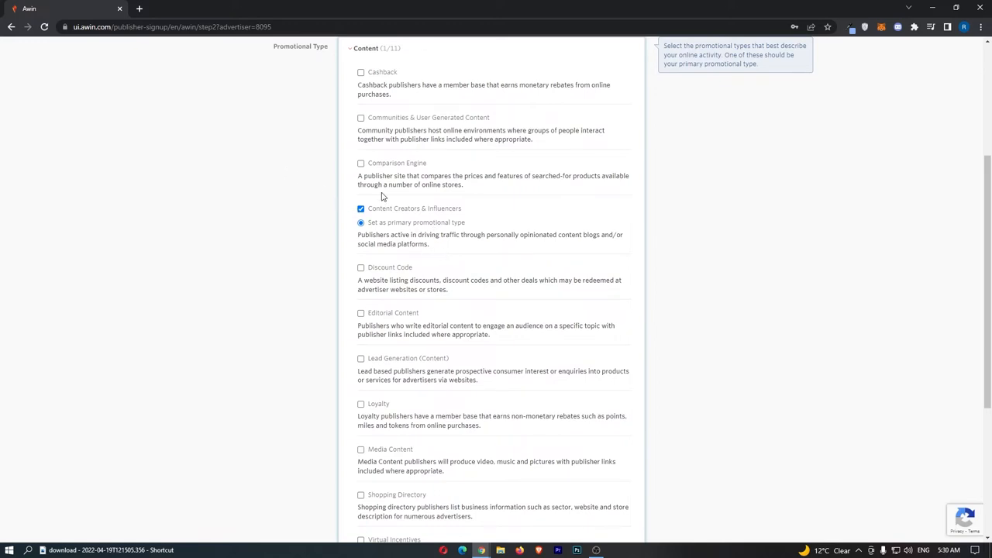
{"action": "scroll", "scroll_direction": "down", "scroll_amount": 3}
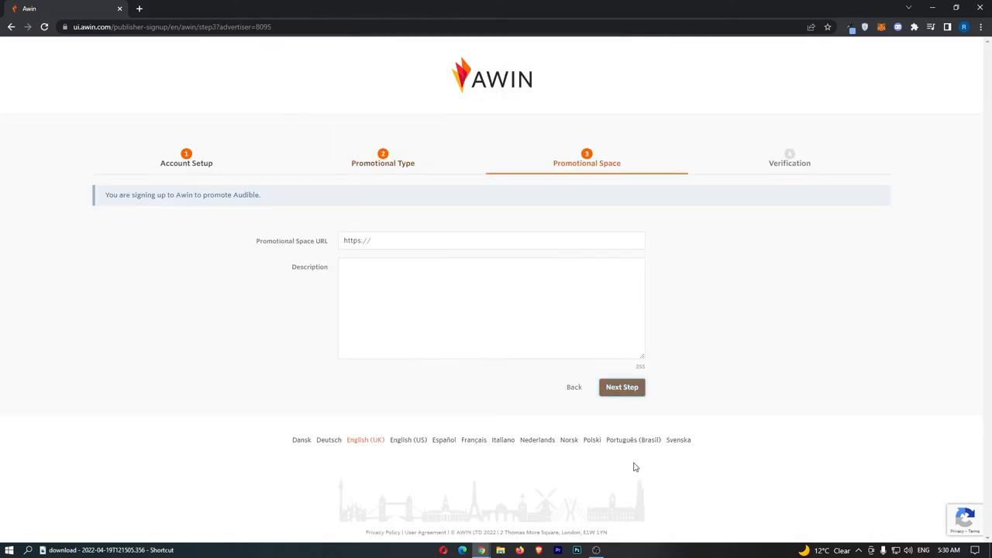
Enter the YouTube channel URL and 'Book Summary' description, expand sectors, and submit.
{"action": "left_click", "coordinate": [622, 387]}
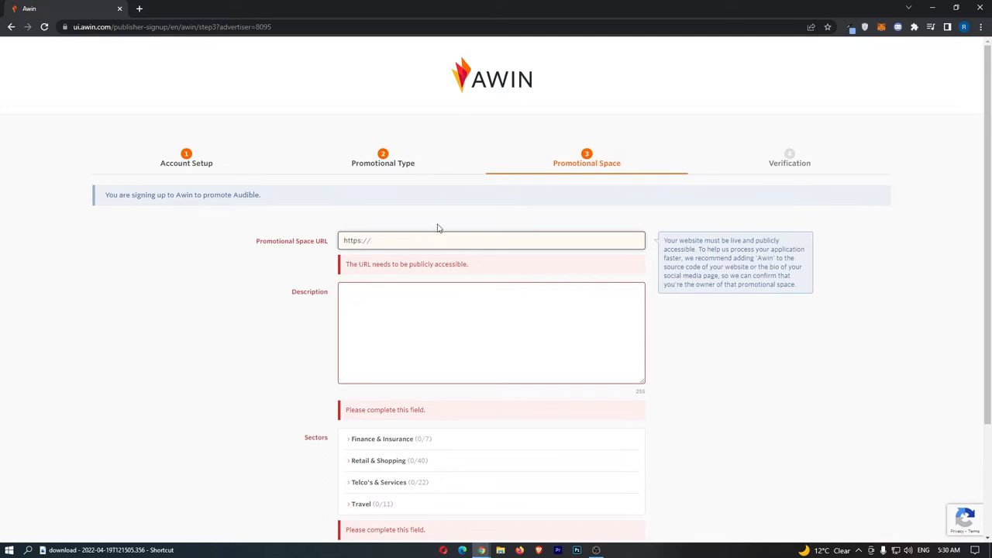
{"action": "type", "text": "https://www.youtube.com/channel/UC1OWy85a7aaOPxvsvZOLEGQ"}
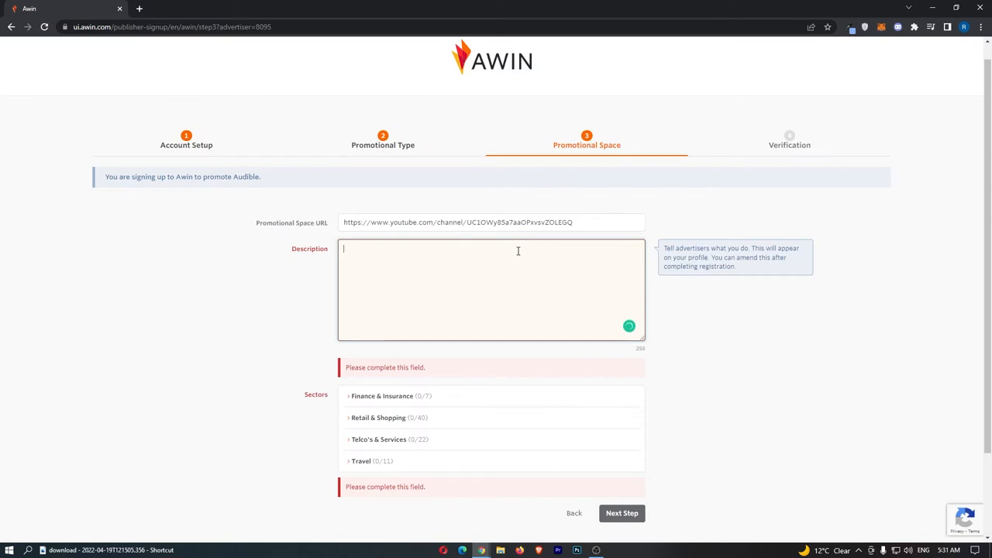
{"action": "type", "text": "8"}
{"action": "type", "text": "Book Summary"}
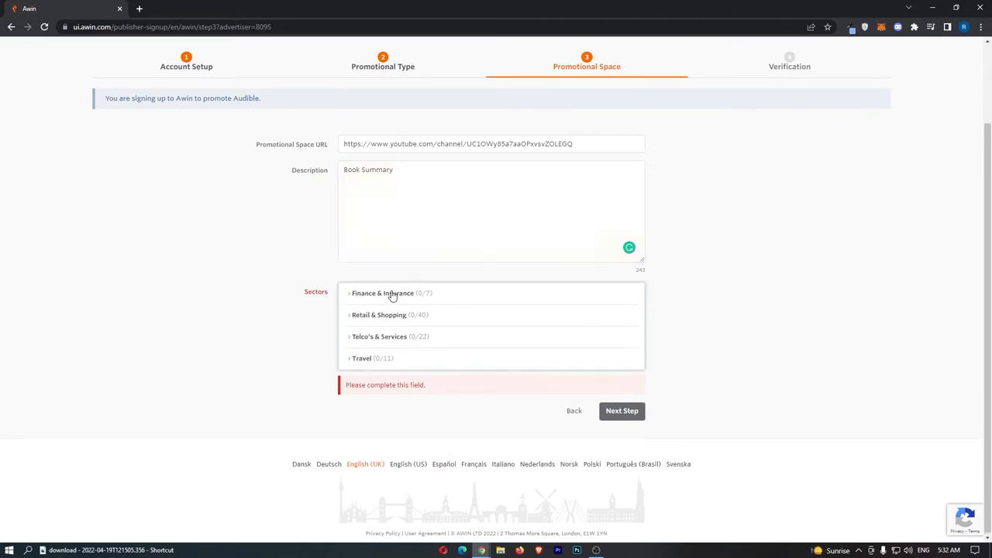
{"action": "left_click", "coordinate": [382, 293]}
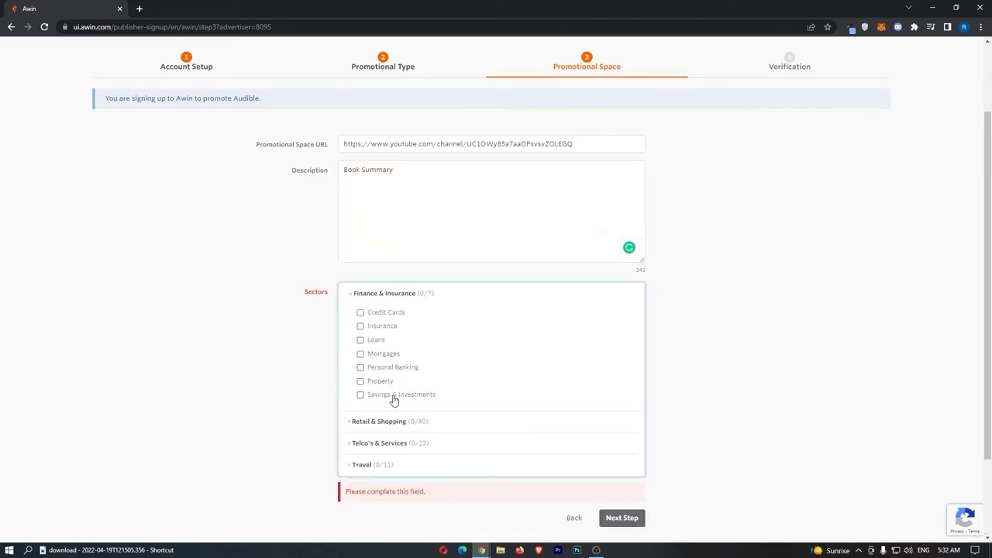
{"action": "scroll", "scroll_direction": "down", "scroll_amount": 3}
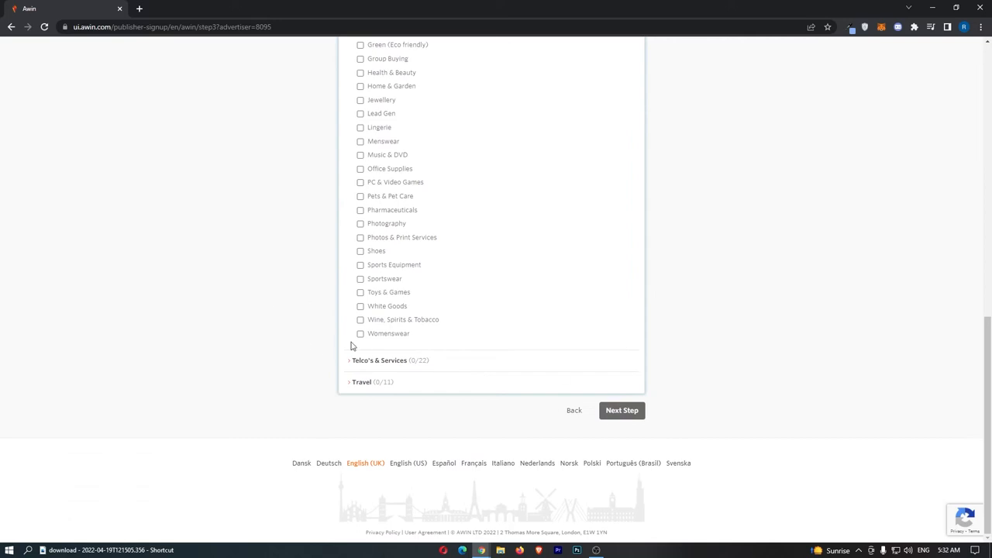
{"action": "left_click", "coordinate": [621, 410]}
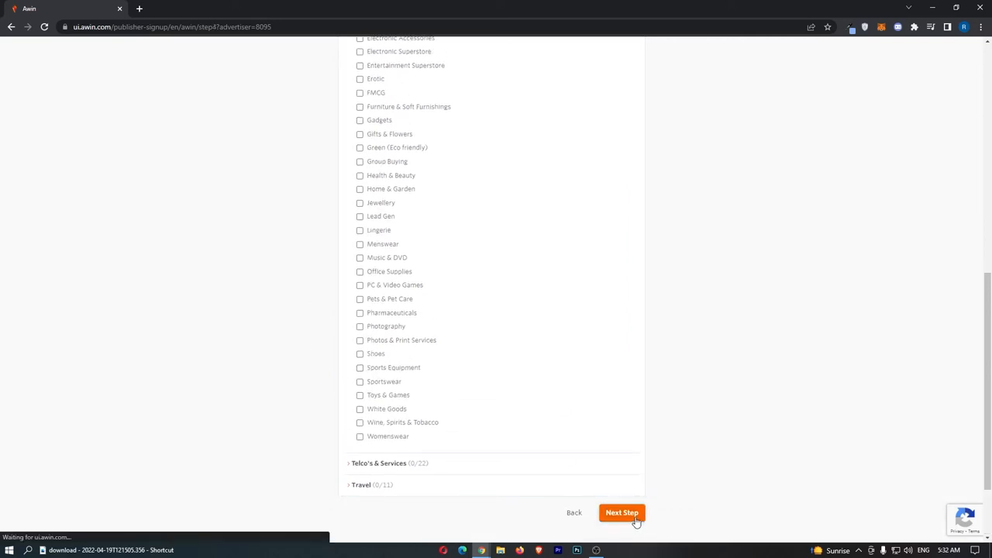
{"action": "left_click", "coordinate": [622, 513]}
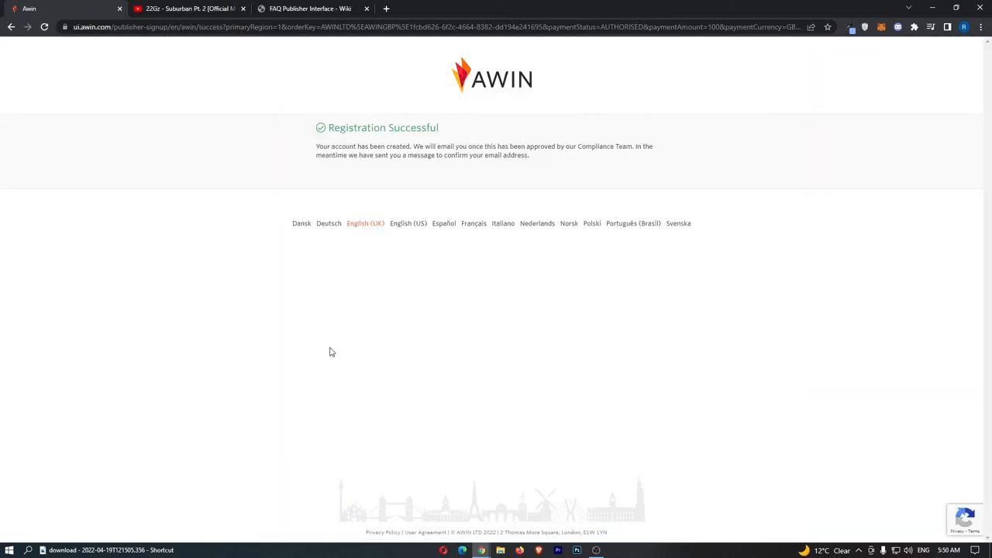
{"action": "mouse_move", "coordinate": [434, 183]}
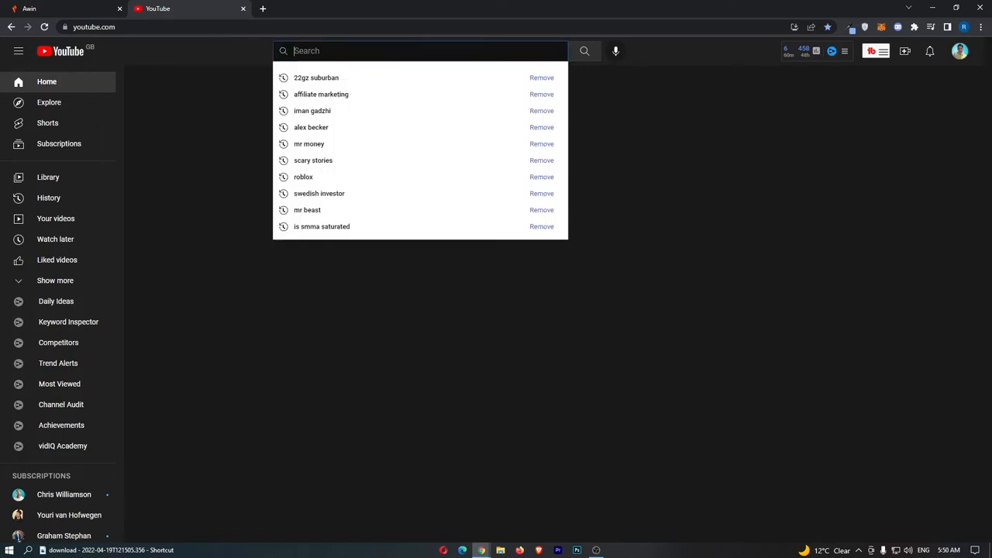
Search YouTube for 'cashvertising summary' using the autocomplete suggestion.
{"action": "type", "text": "cashver"}
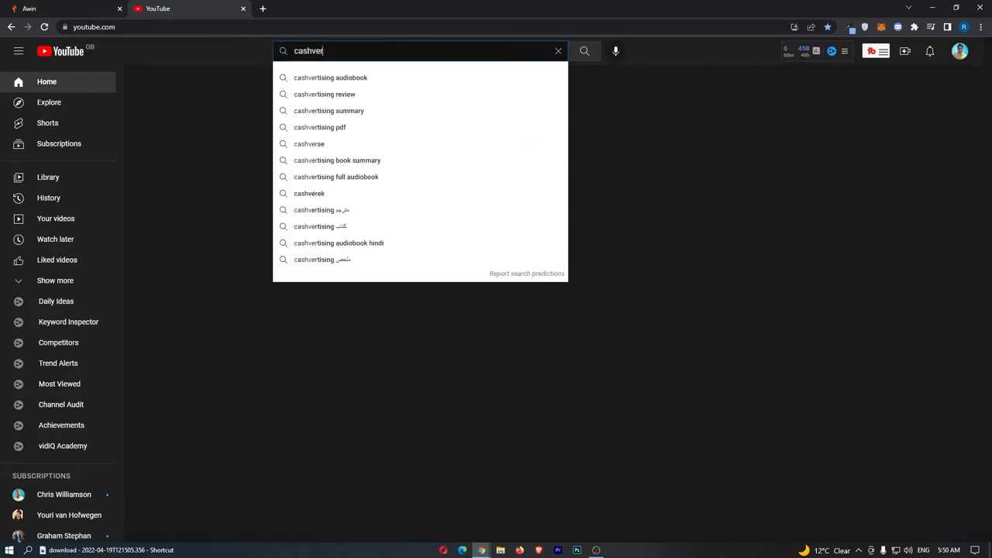
{"action": "mouse_move", "coordinate": [372, 111]}
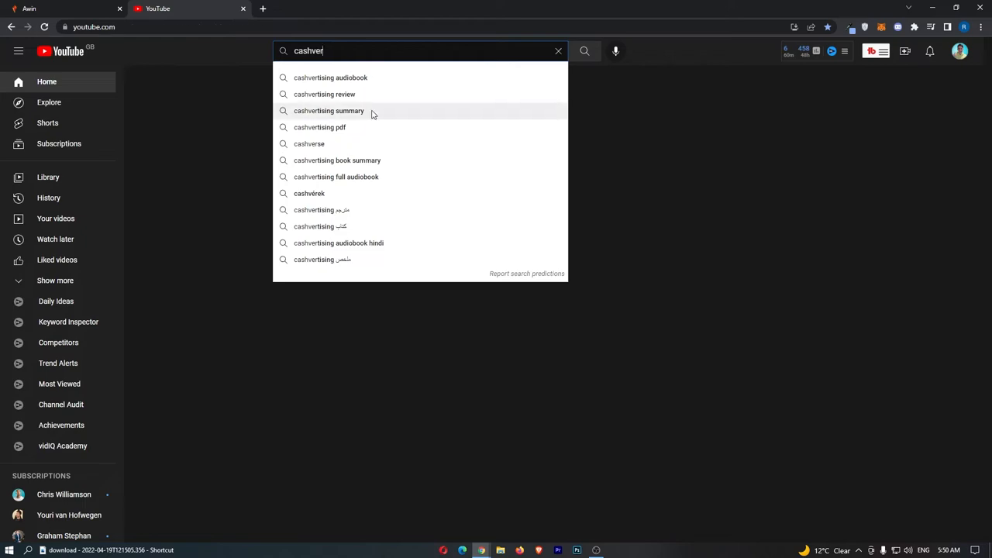
{"action": "left_click", "coordinate": [329, 111]}
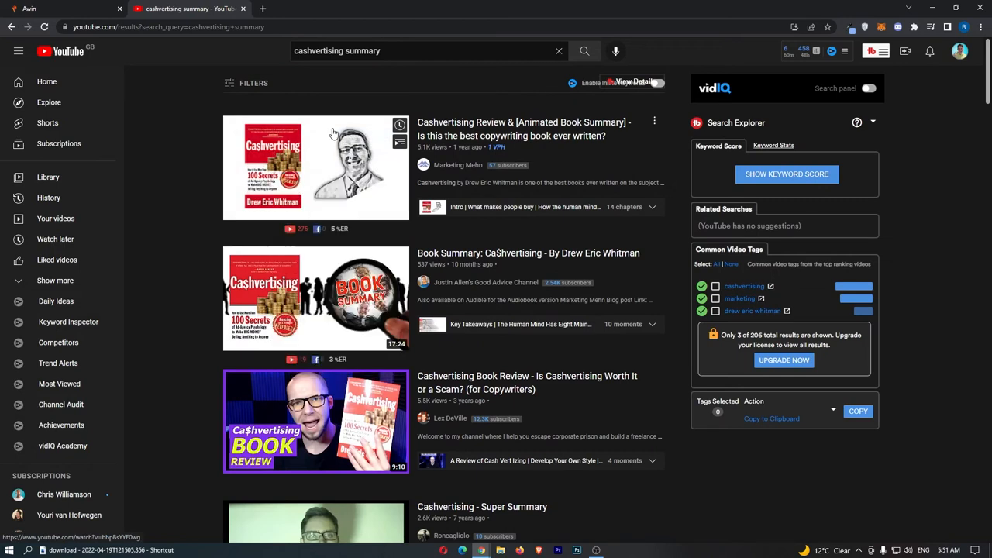
{"action": "left_click", "coordinate": [316, 167]}
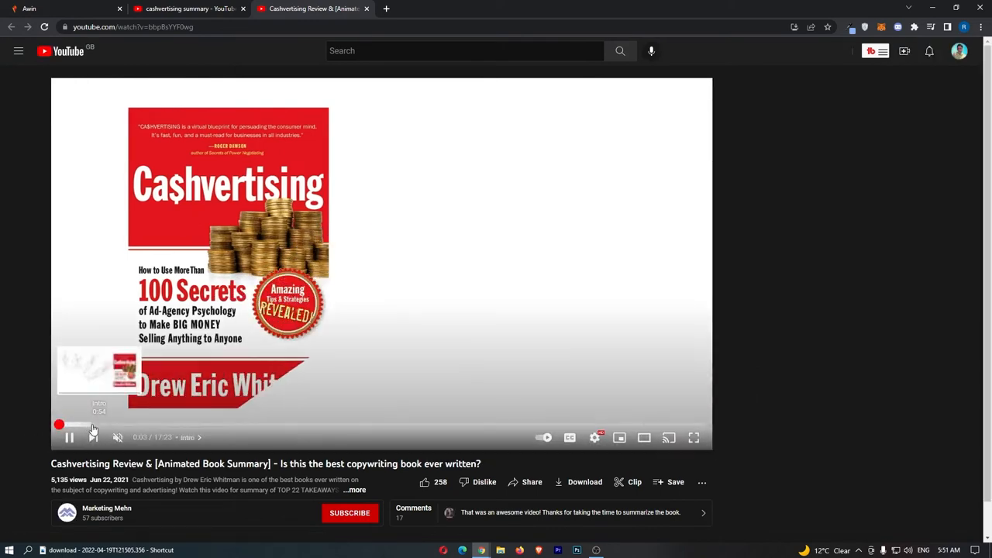
{"action": "left_click", "coordinate": [93, 424]}
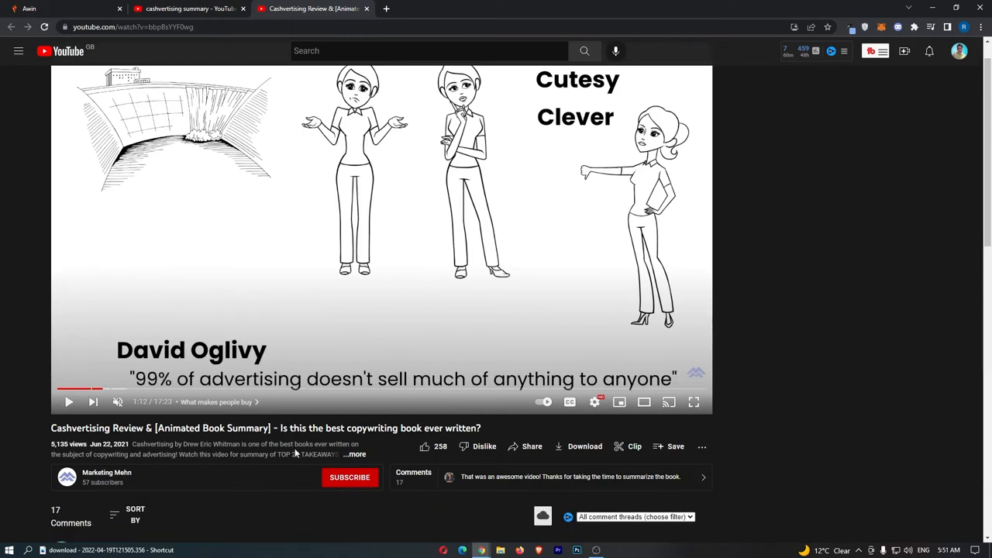
{"action": "scroll", "scroll_direction": "down", "scroll_amount": 3}
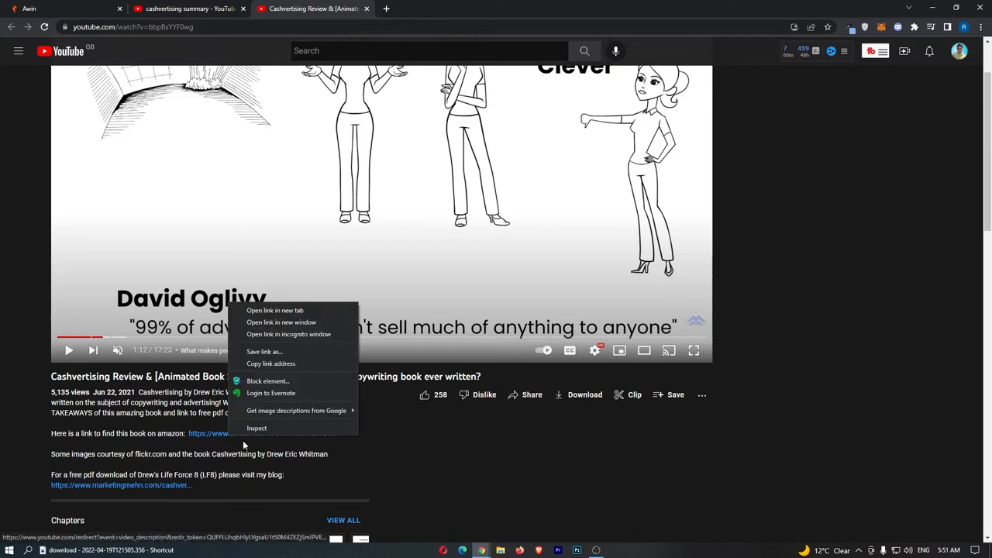
{"action": "left_click", "coordinate": [274, 310]}
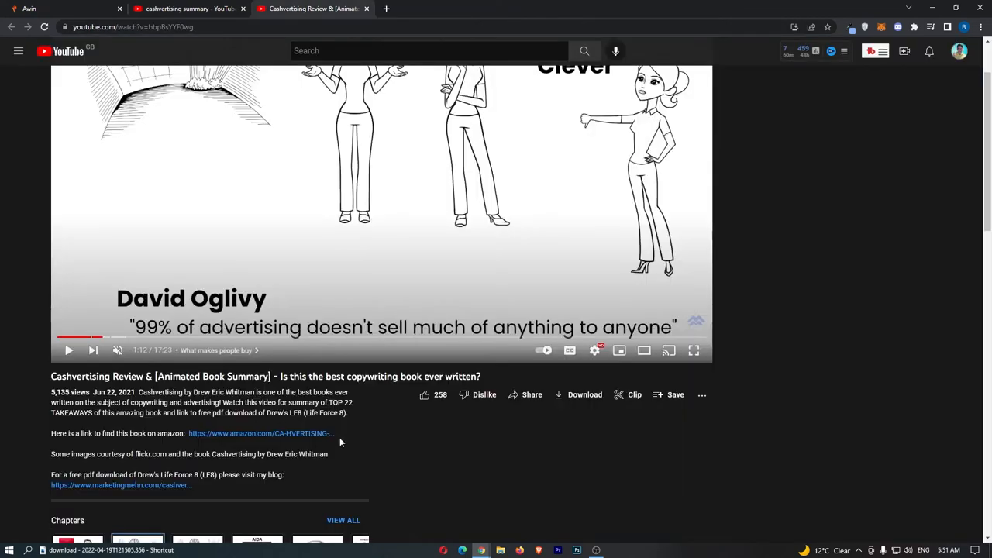
{"action": "double_click", "coordinate": [262, 433]}
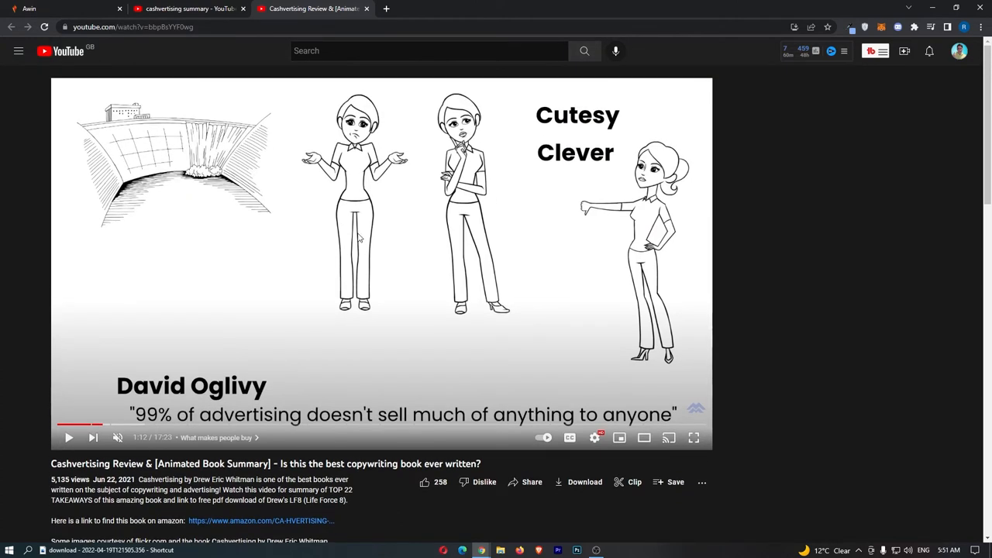
{"action": "scroll", "scroll_direction": "down", "scroll_amount": 3}
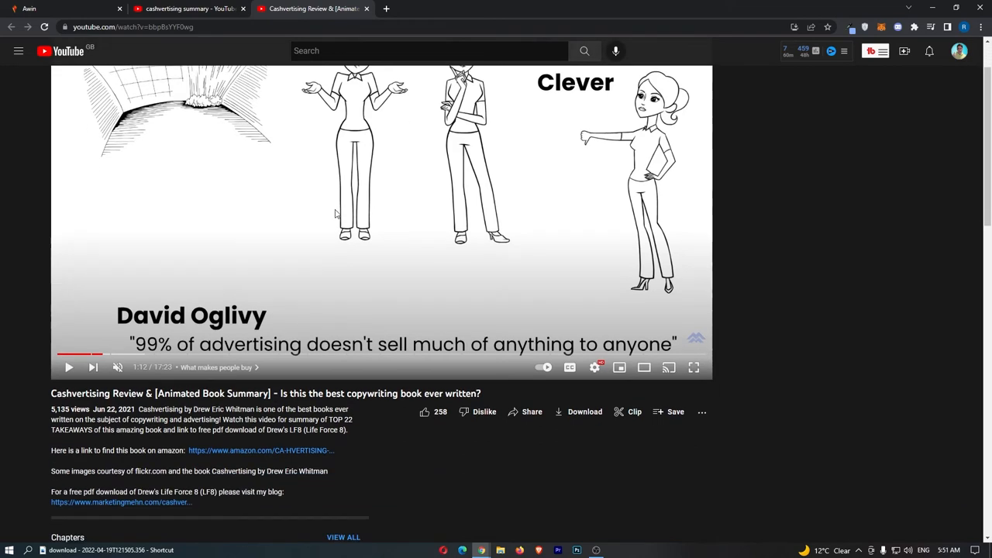
{"action": "left_click", "coordinate": [260, 451]}
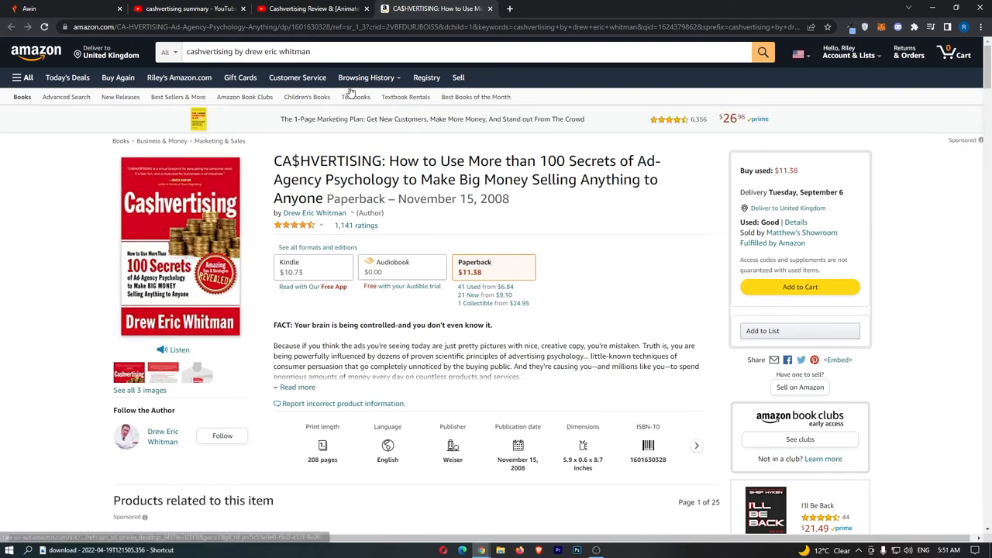
{"action": "left_click", "coordinate": [190, 9]}
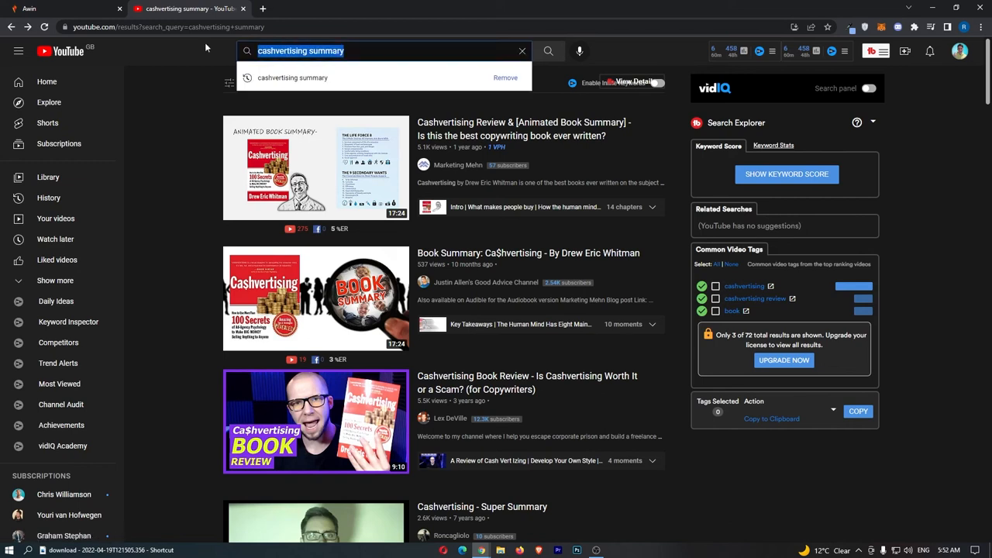
Find The Swedish Investor channel and open The Psychology of Money video in a new tab.
{"action": "type", "text": "swe"}
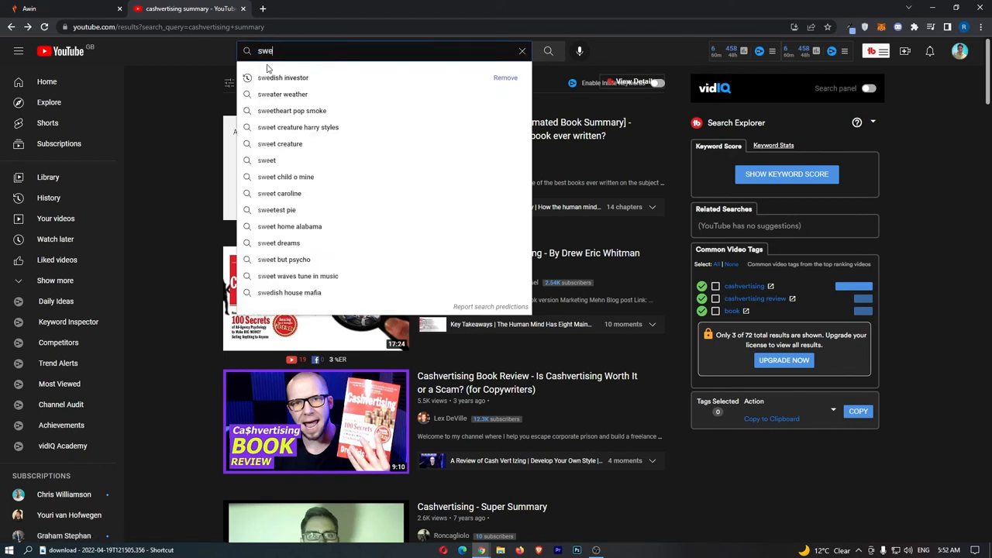
{"action": "left_click", "coordinate": [283, 77]}
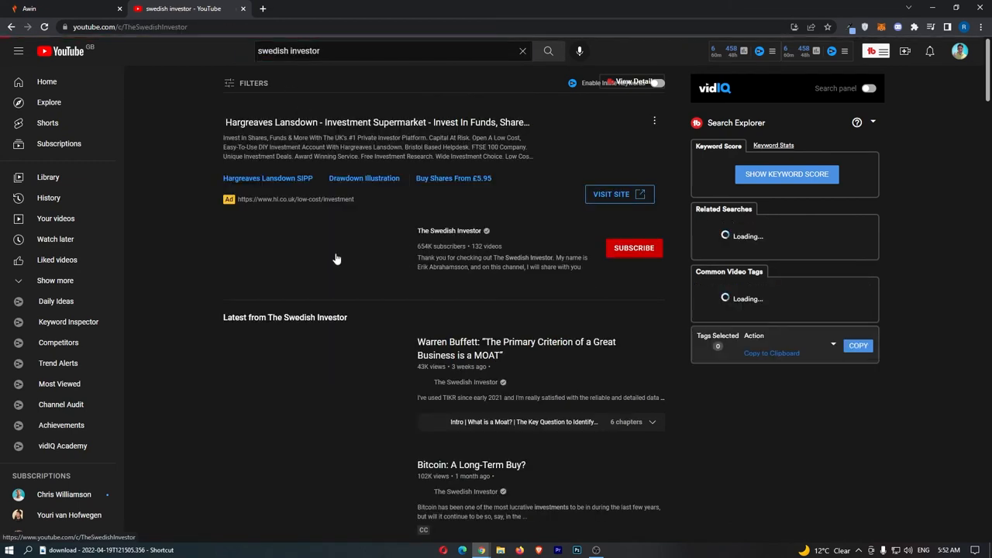
{"action": "left_click", "coordinate": [450, 230]}
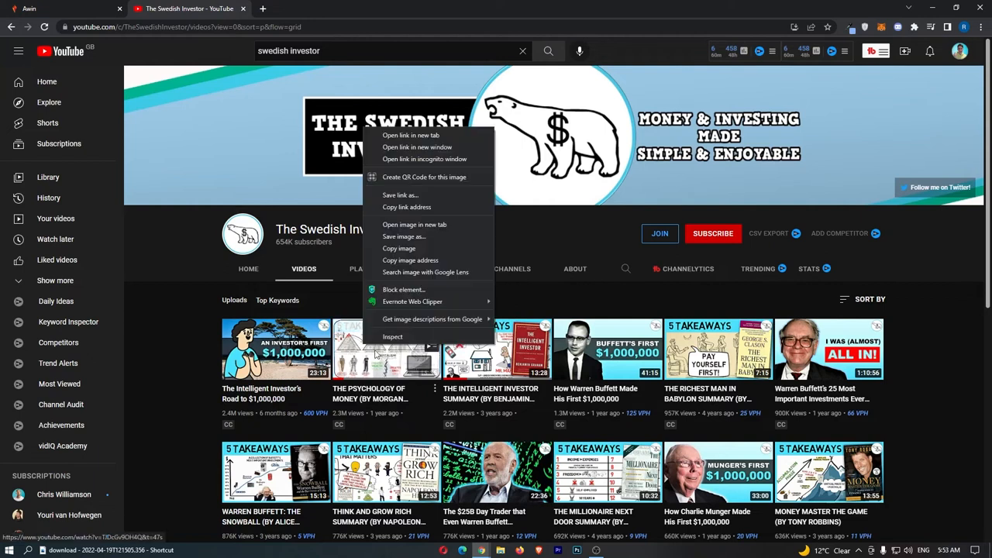
{"action": "left_click", "coordinate": [411, 135]}
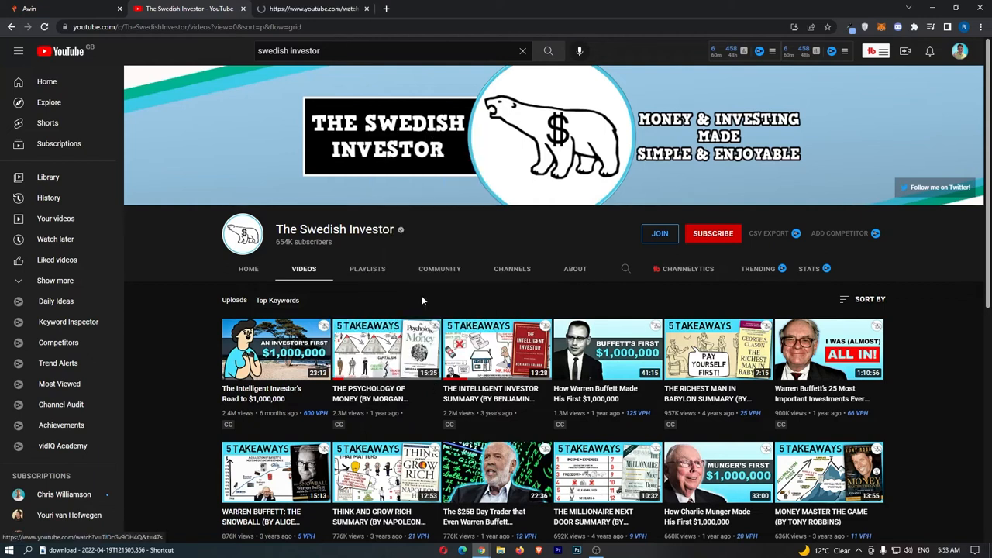
Return to the Awin Audible programme page and select the £4 trial commission.
{"action": "left_click", "coordinate": [386, 349]}
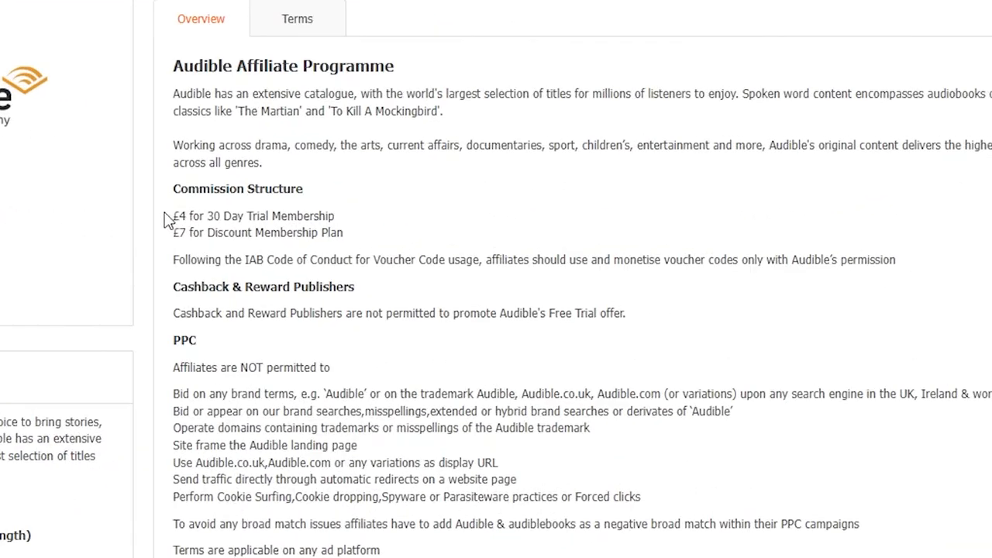
{"action": "double_click", "coordinate": [253, 216]}
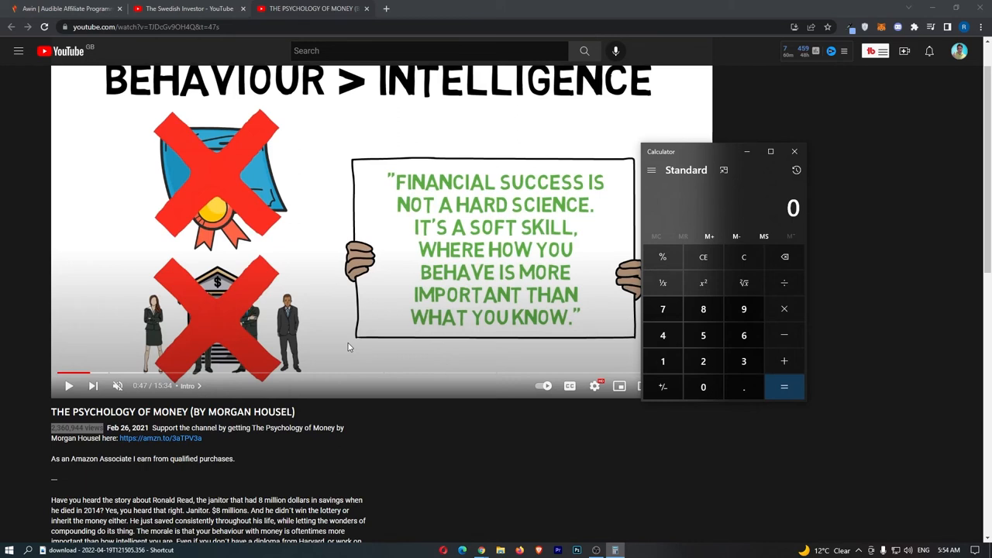
{"action": "mouse_move", "coordinate": [898, 391]}
{"action": "type", "text": "23"}
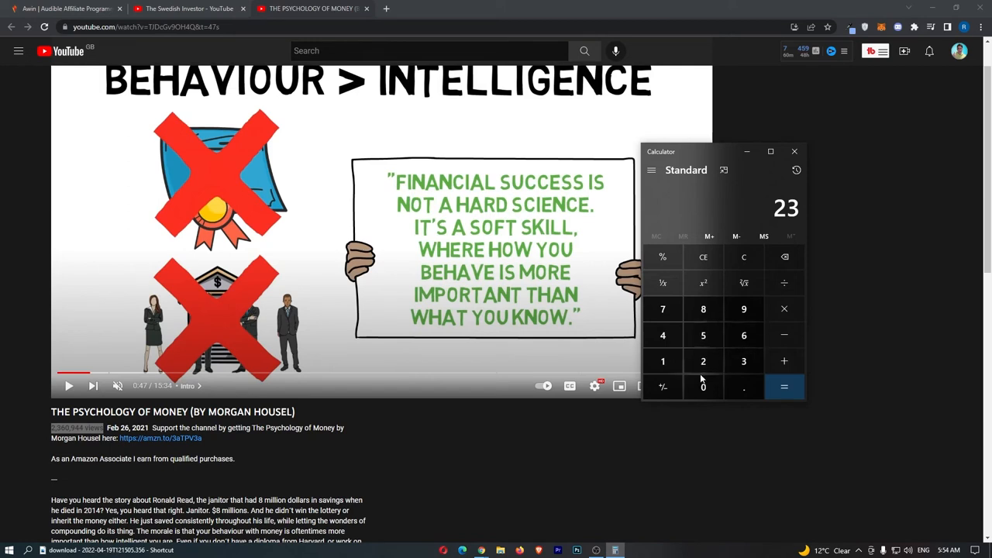
Calculate 1% of 2,360,000 views at £4 each (94,400), then return to Awin's Audible commission page.
{"action": "left_click", "coordinate": [704, 386]}
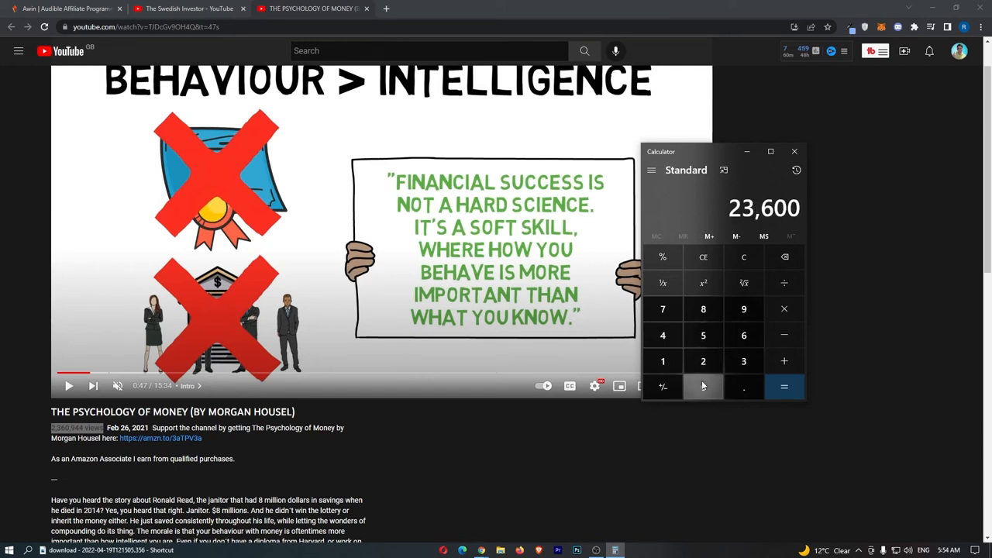
{"action": "left_click", "coordinate": [703, 387]}
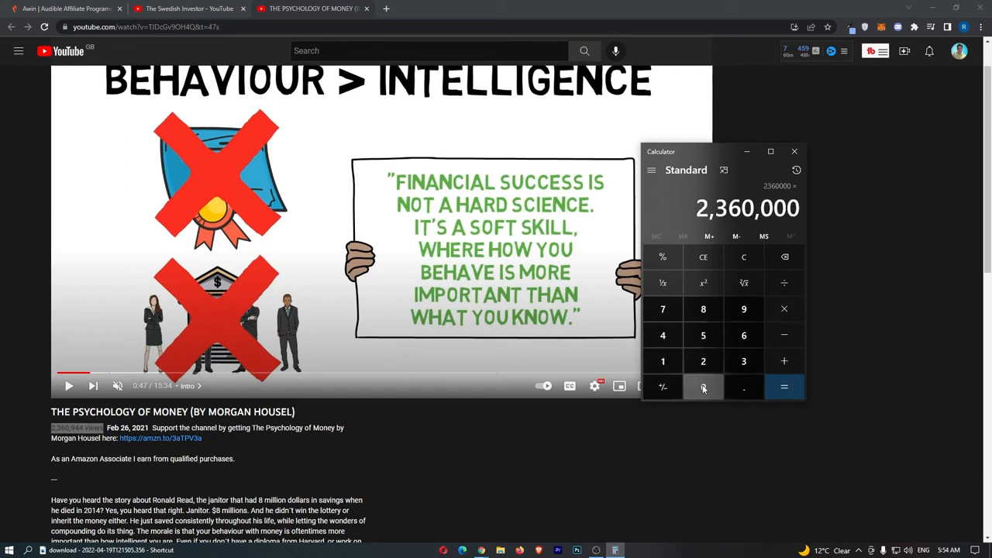
{"action": "left_click", "coordinate": [663, 360]}
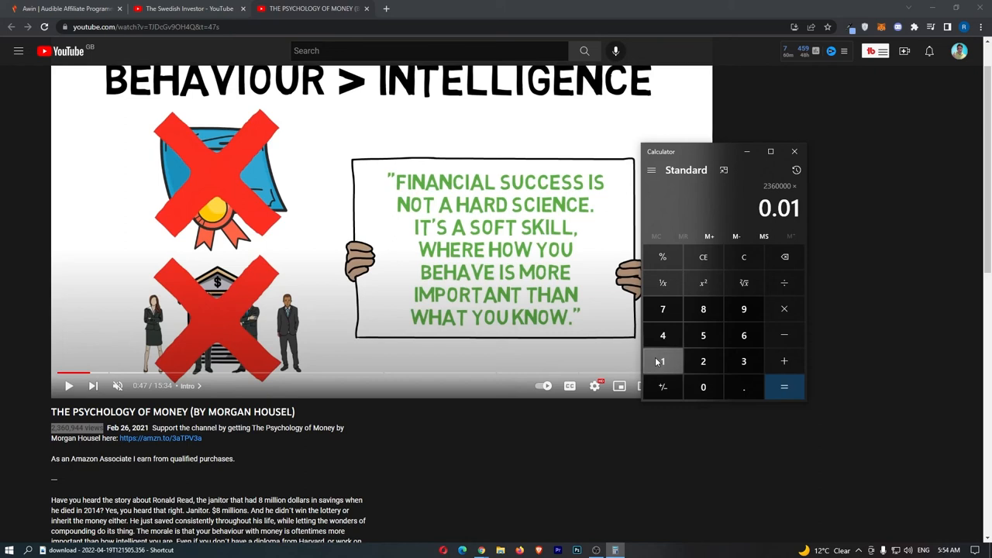
{"action": "left_click", "coordinate": [784, 387]}
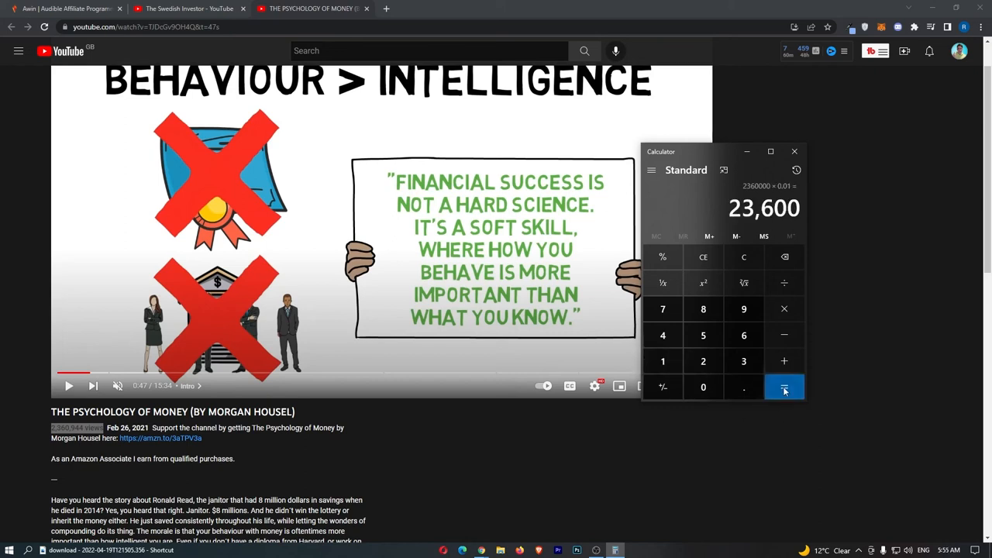
{"action": "left_click", "coordinate": [784, 387]}
{"action": "type", "text": "4"}
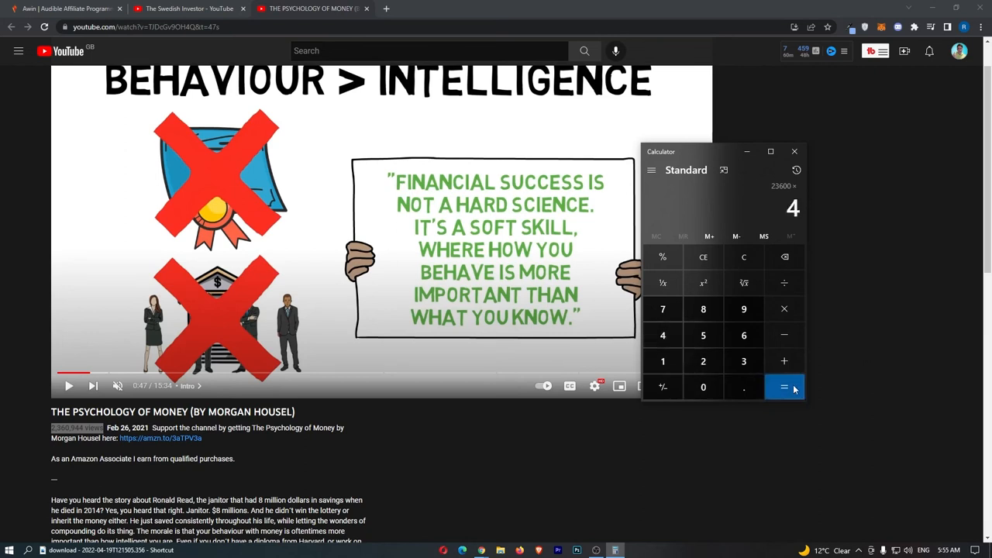
{"action": "left_click", "coordinate": [784, 387]}
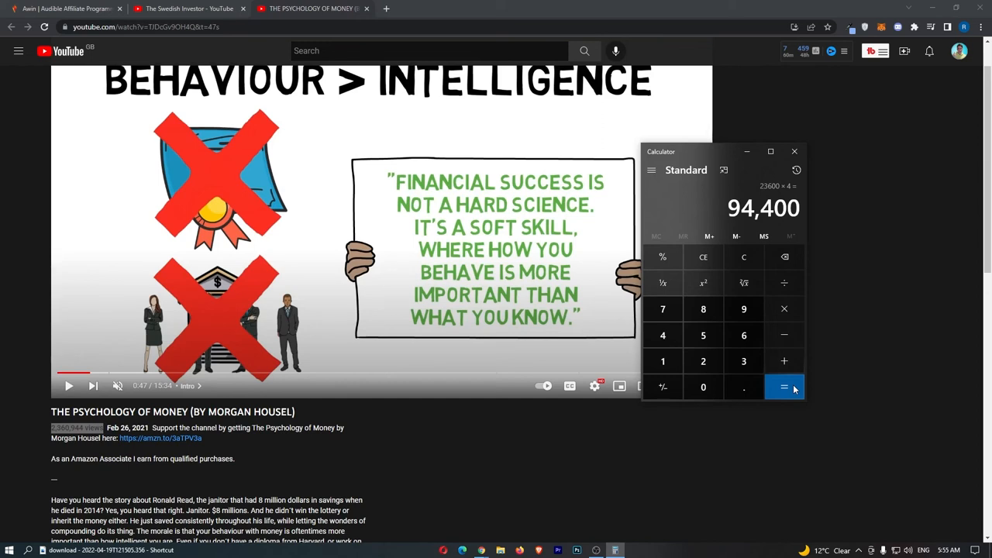
{"action": "left_click", "coordinate": [66, 8]}
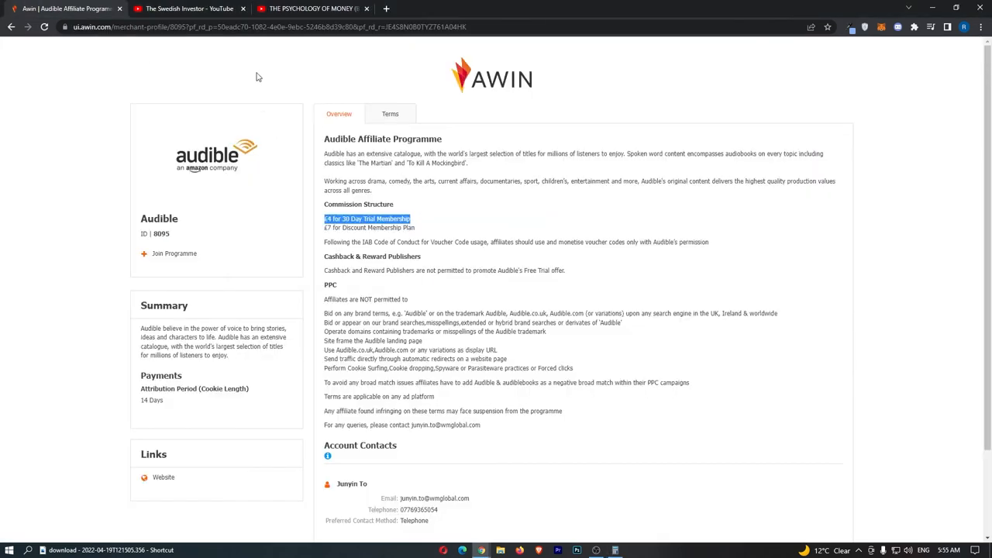
Switch to The Psychology of Money video tab and load its channel's Social Blade statistics.
{"action": "left_click", "coordinate": [310, 8]}
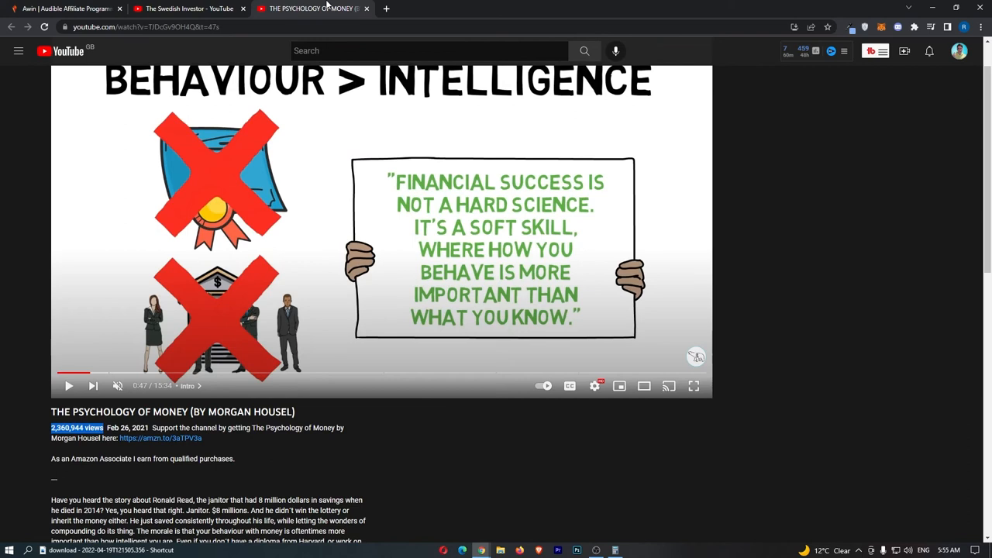
{"action": "left_click", "coordinate": [186, 9]}
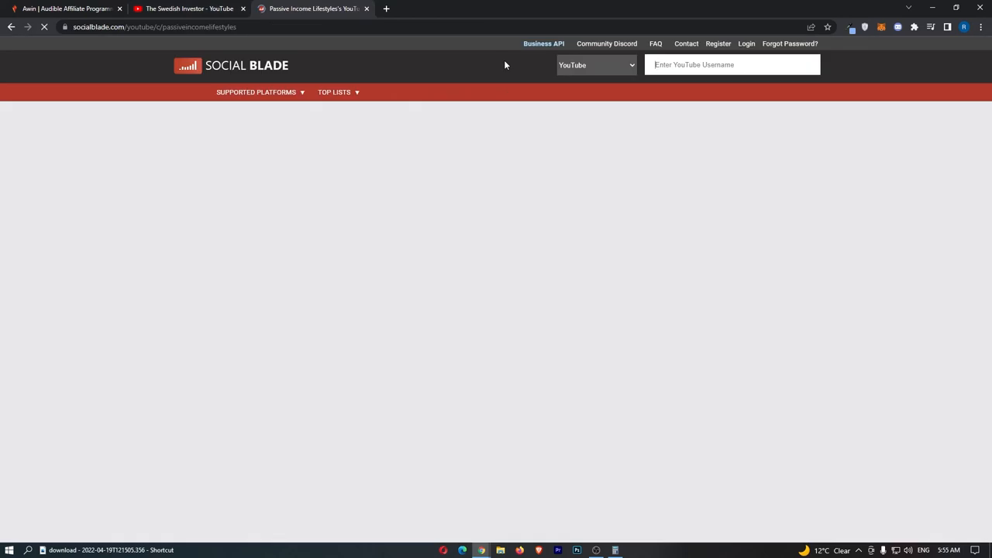
Review The Swedish Investor's Social Blade stats: 654K subscribers, £148–£2.4K monthly earnings, monthly views chart.
{"action": "left_click", "coordinate": [190, 9]}
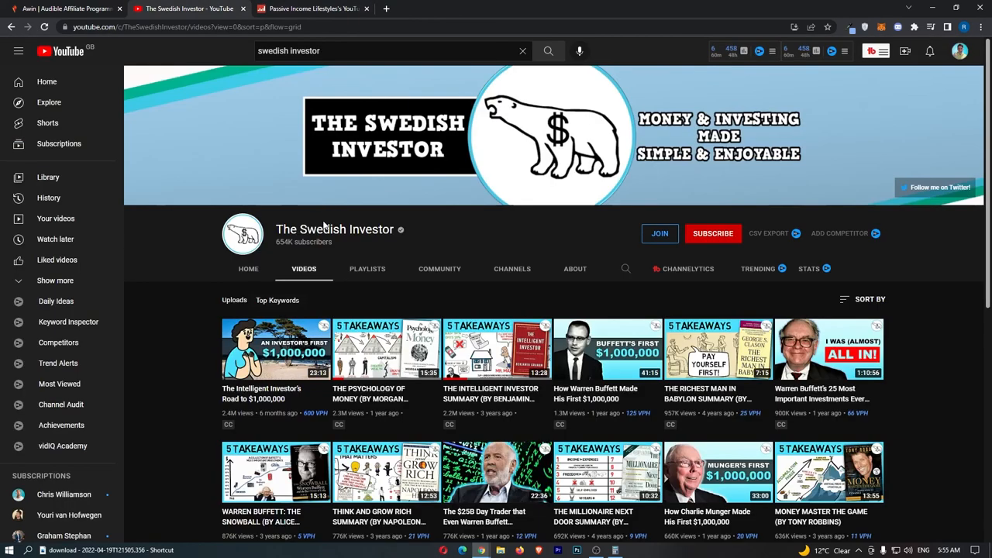
{"action": "left_click", "coordinate": [310, 8]}
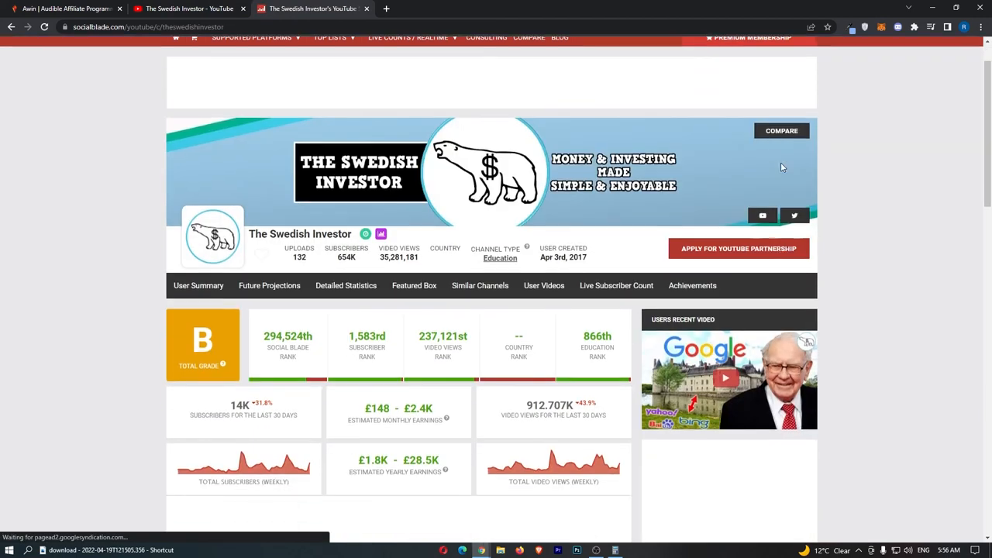
{"action": "scroll", "scroll_direction": "down", "scroll_amount": 3}
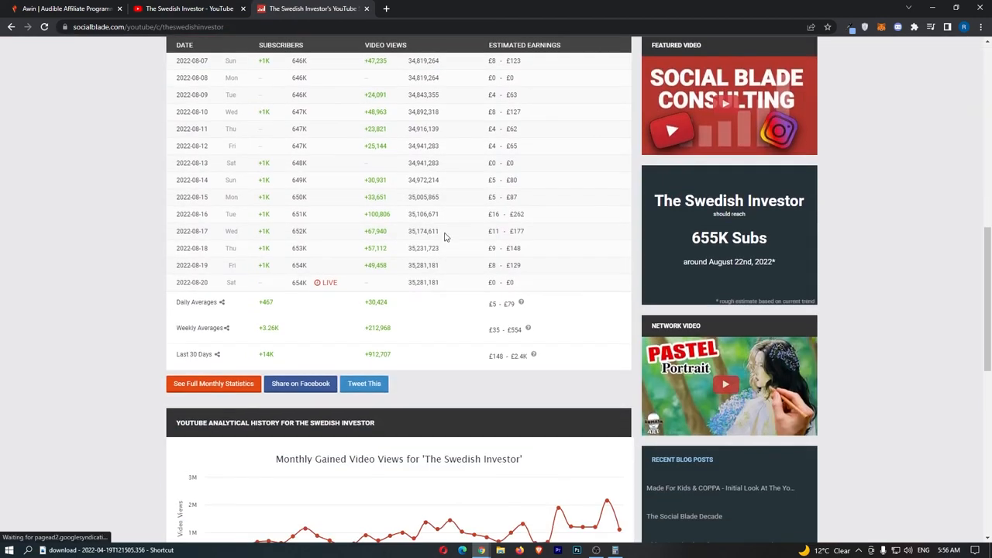
{"action": "scroll", "scroll_direction": "down", "scroll_amount": 3}
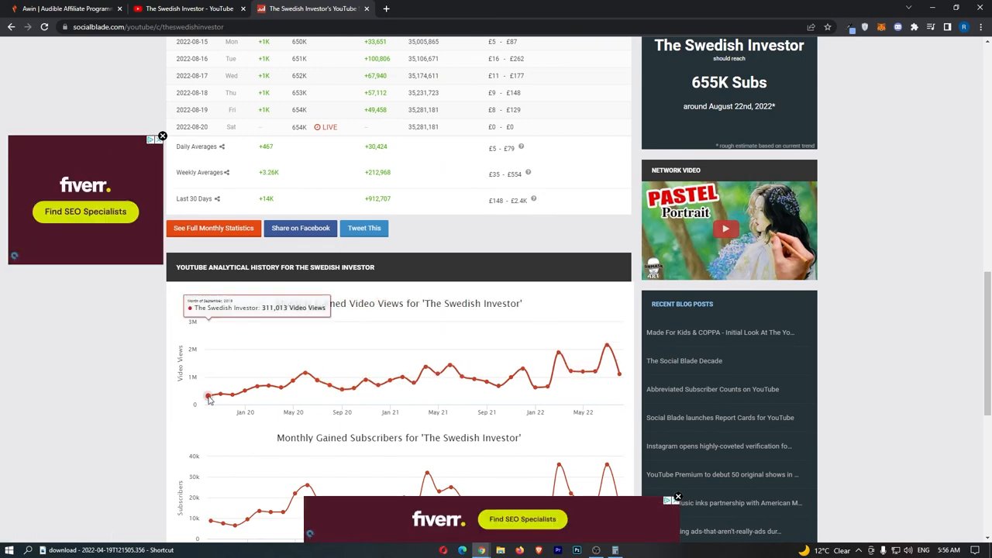
{"action": "mouse_move", "coordinate": [584, 370]}
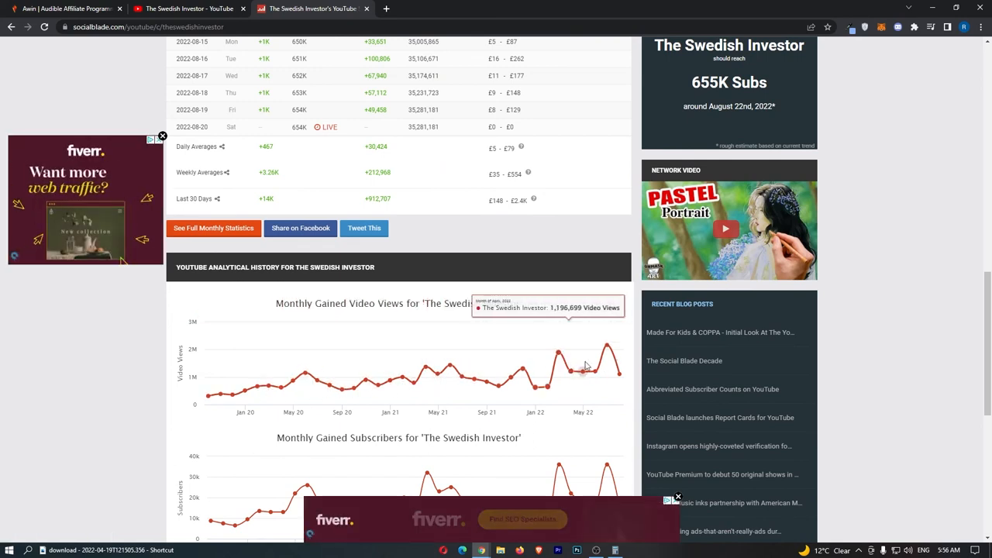
{"action": "mouse_move", "coordinate": [620, 368]}
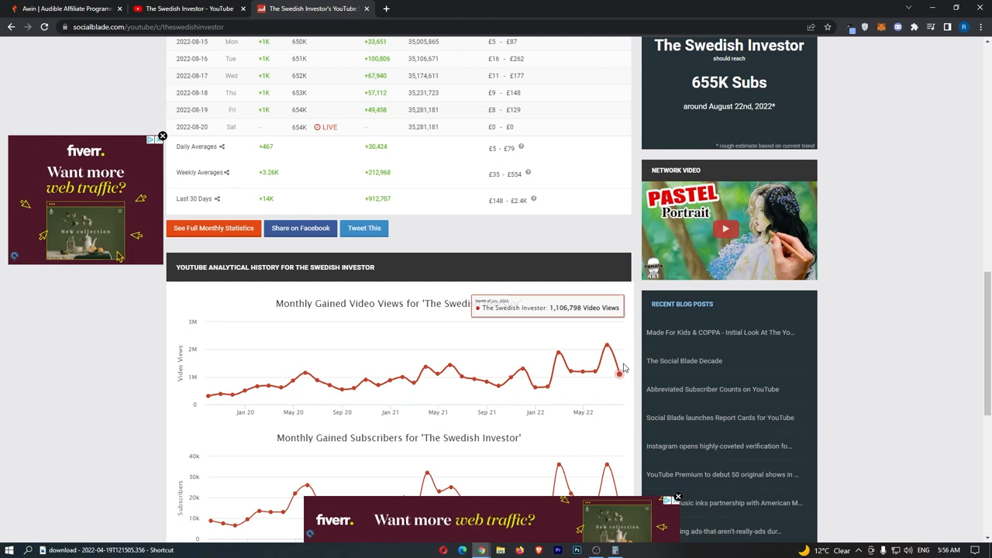
{"action": "left_click", "coordinate": [188, 8]}
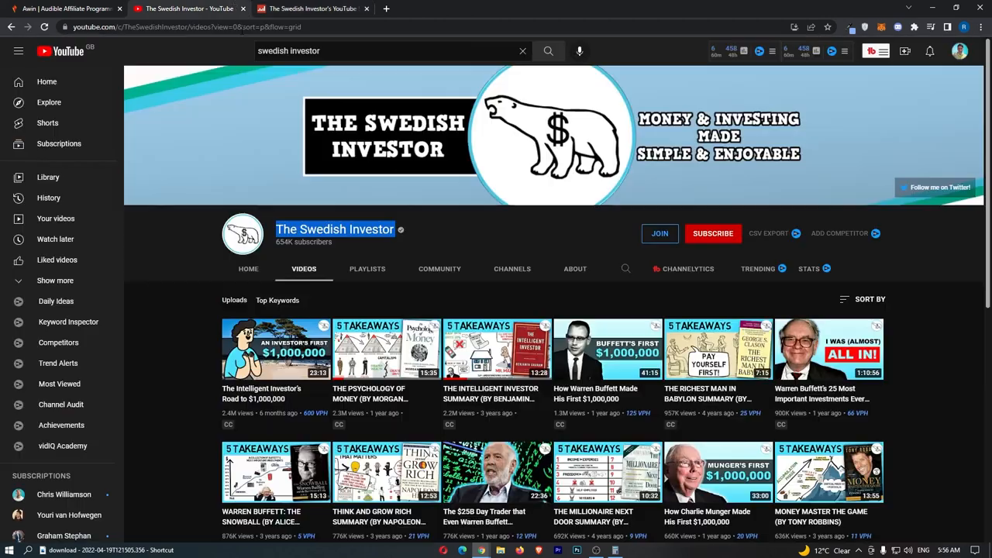
Browse The Swedish Investor's video grid, then return to Awin's Audible programme page.
{"action": "scroll", "scroll_direction": "down", "scroll_amount": 3}
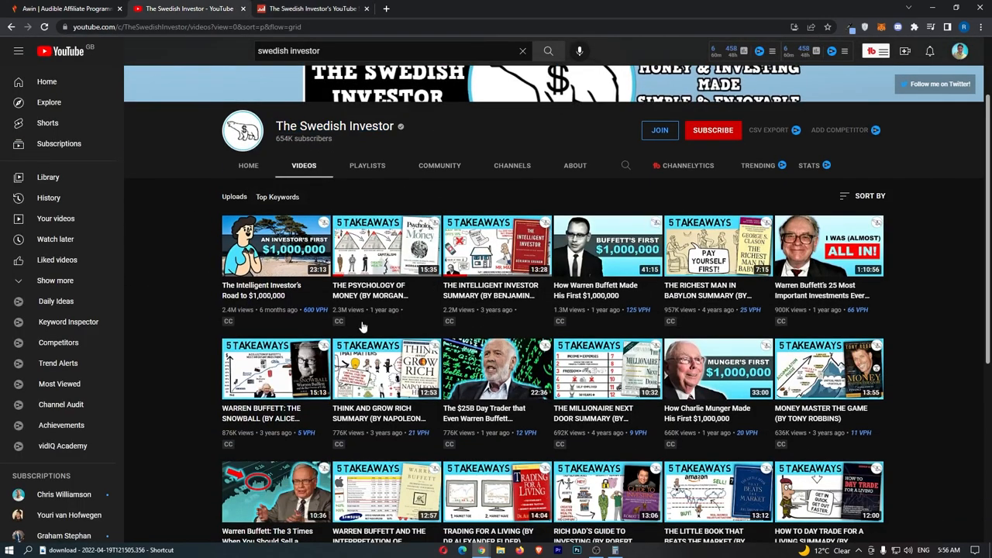
{"action": "scroll", "scroll_direction": "down", "scroll_amount": 3}
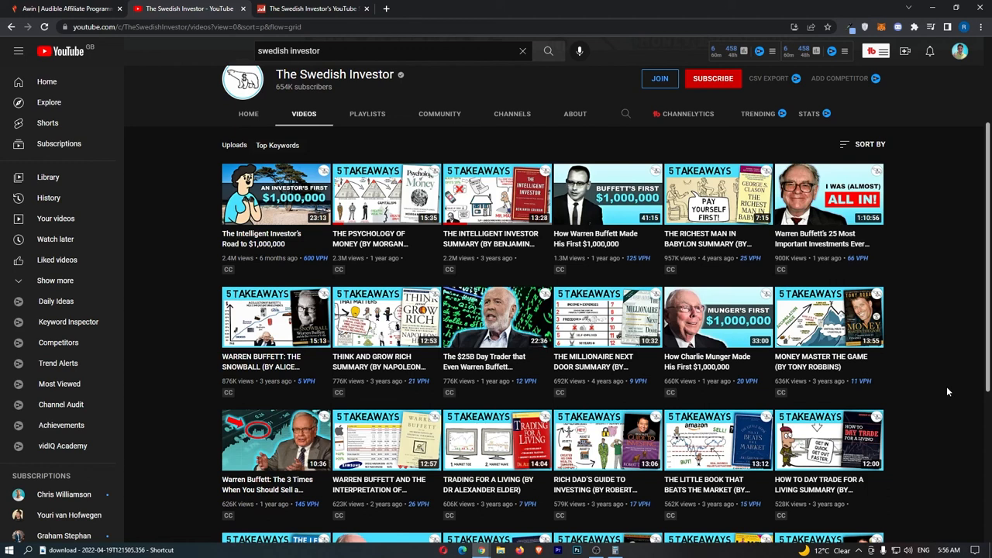
{"action": "left_click", "coordinate": [66, 9]}
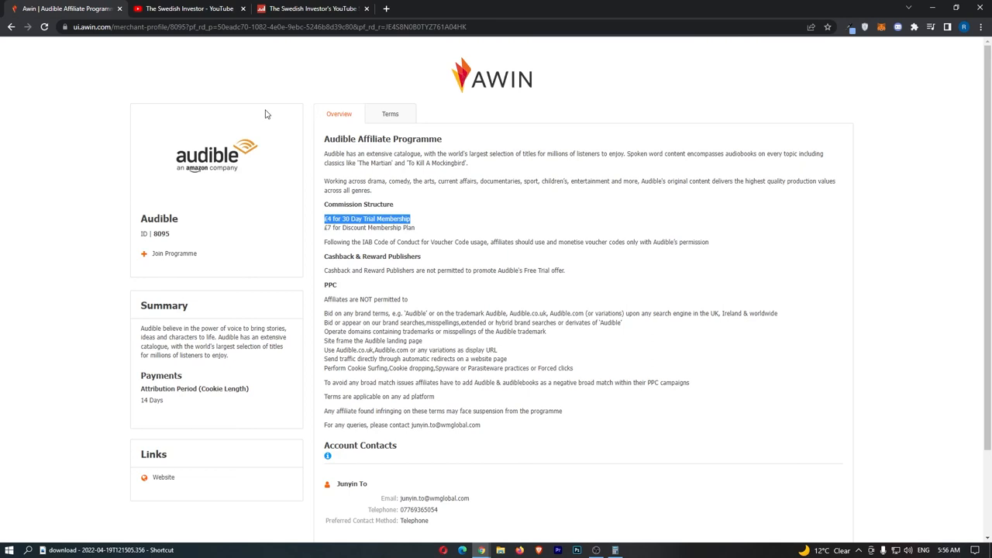
{"action": "mouse_move", "coordinate": [111, 5]}
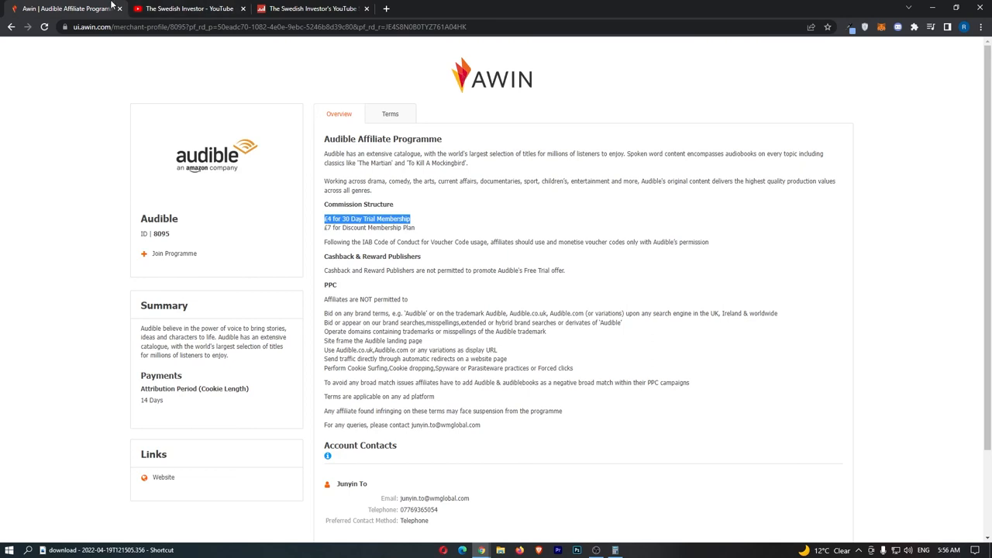
{"action": "left_click", "coordinate": [186, 9]}
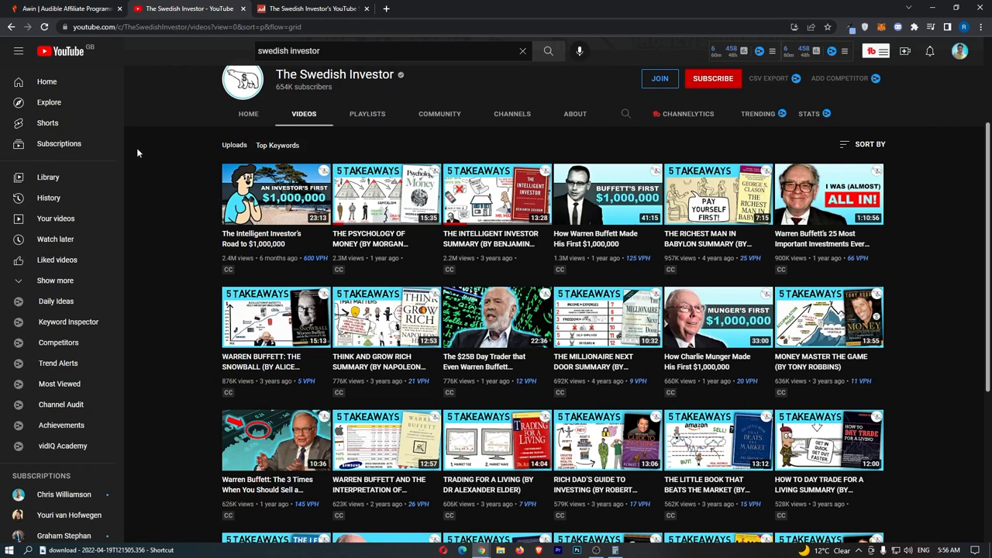
{"action": "left_click", "coordinate": [66, 8]}
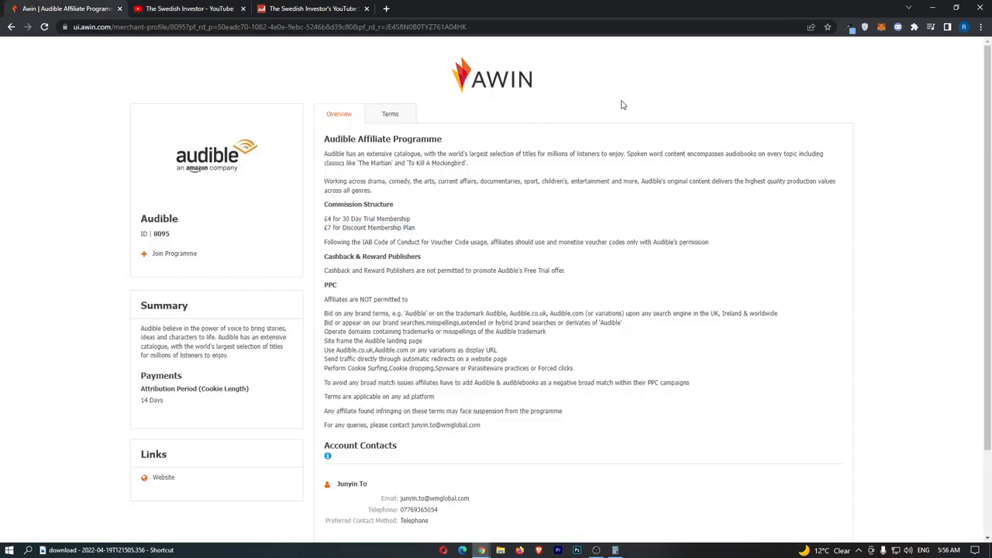